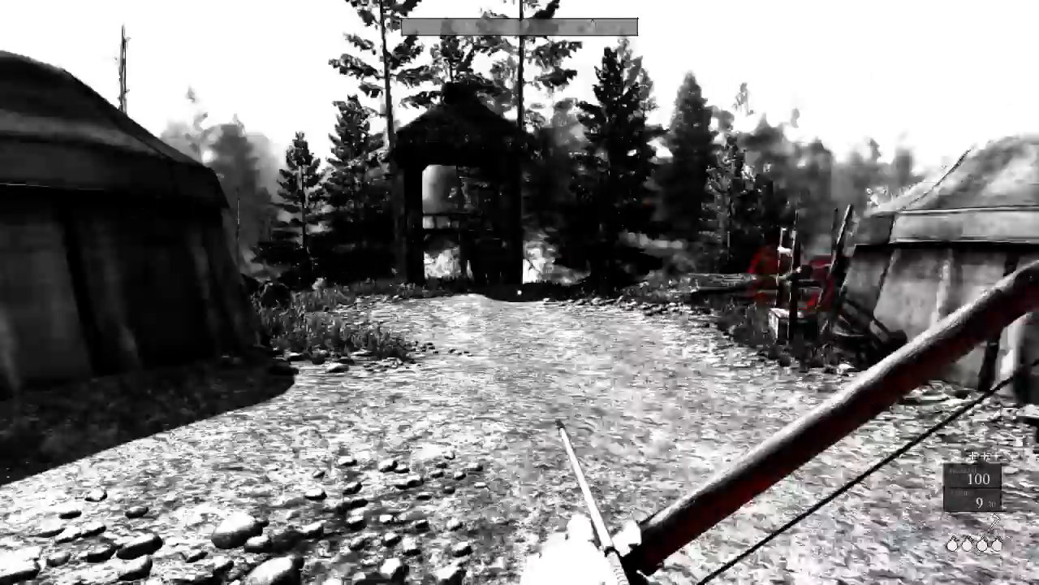
- Walk out through the camp's wooden gatehouse onto the forest path
{"action": "key", "text": "m"}
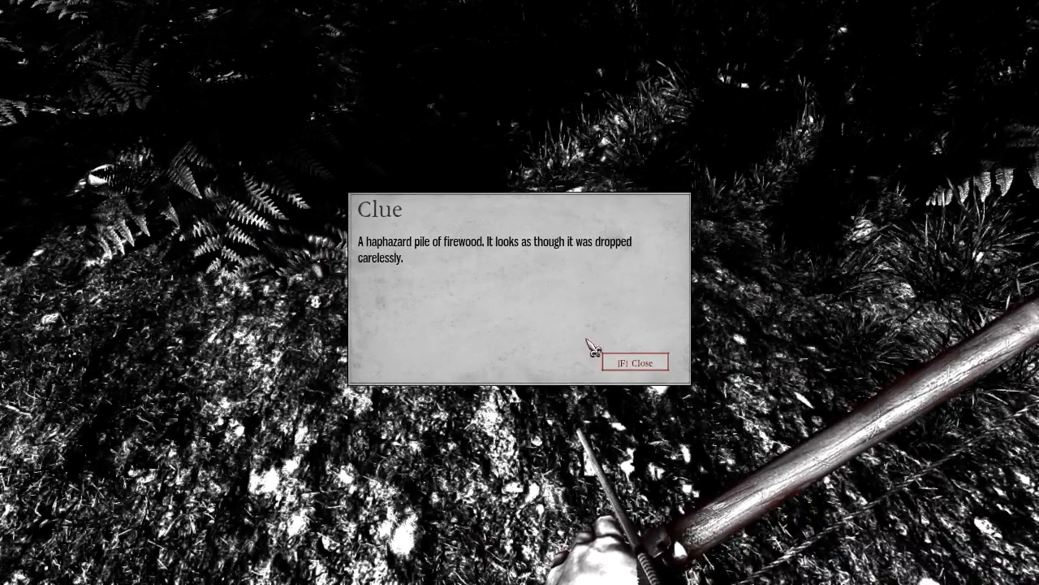
- Dismiss the firewood clue, then dig up the dented steel helmet clue
{"action": "key", "text": "f"}
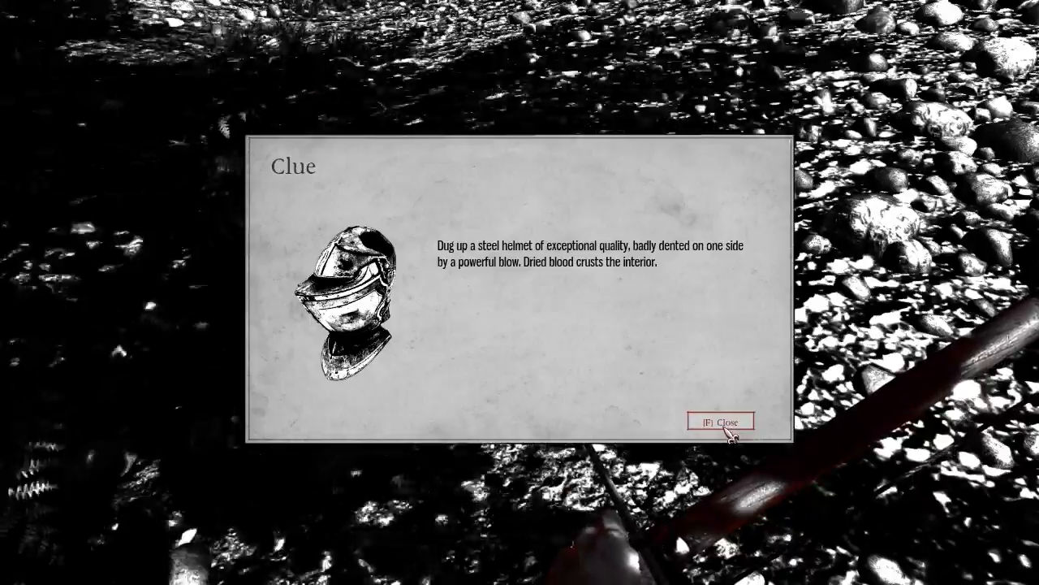
{"action": "left_click", "coordinate": [719, 420]}
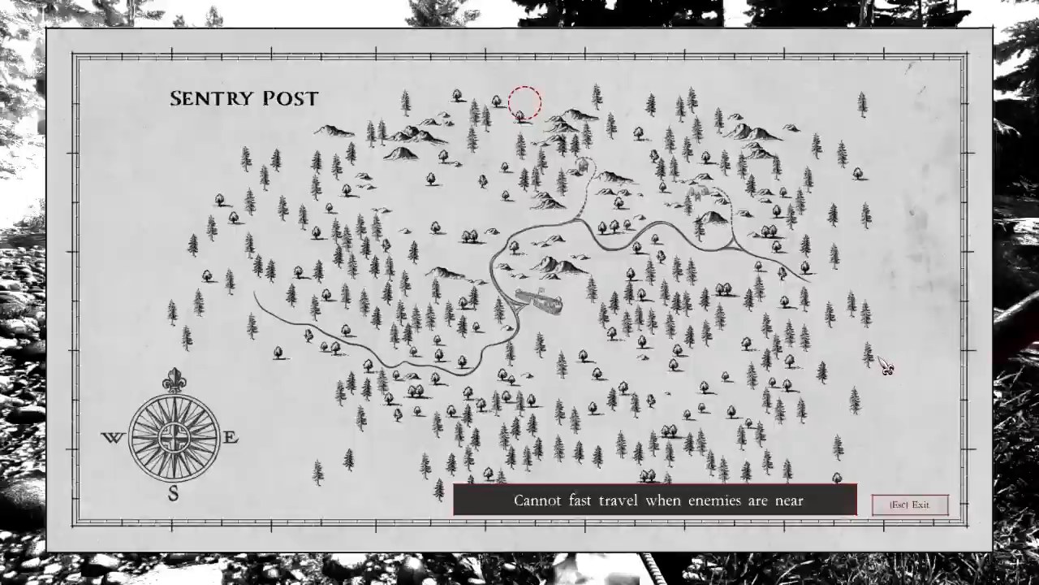
- Close the Sentry Post map and travel on at the trail exit
{"action": "key", "text": "Escape"}
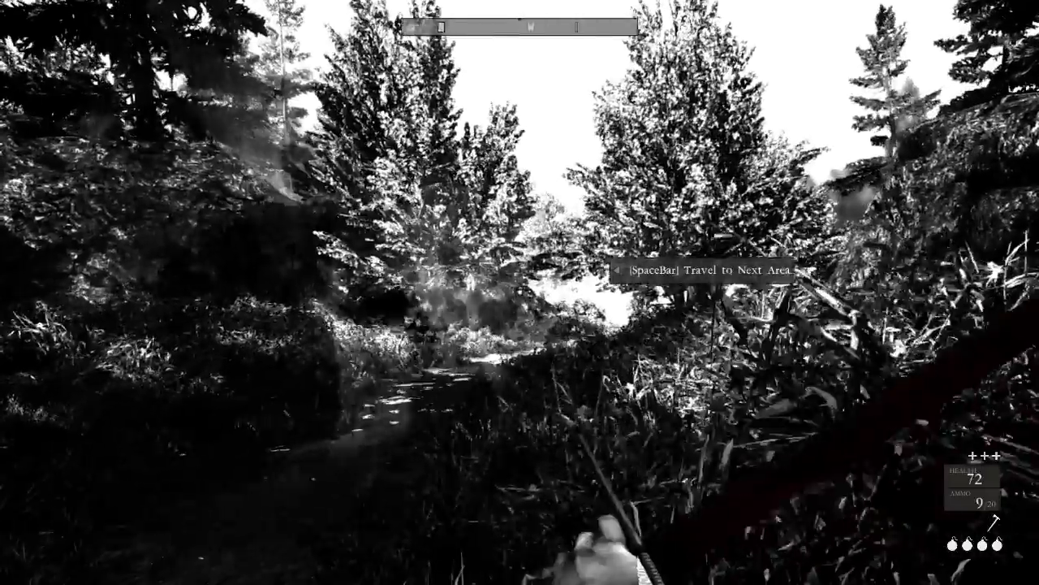
{"action": "key", "text": "space"}
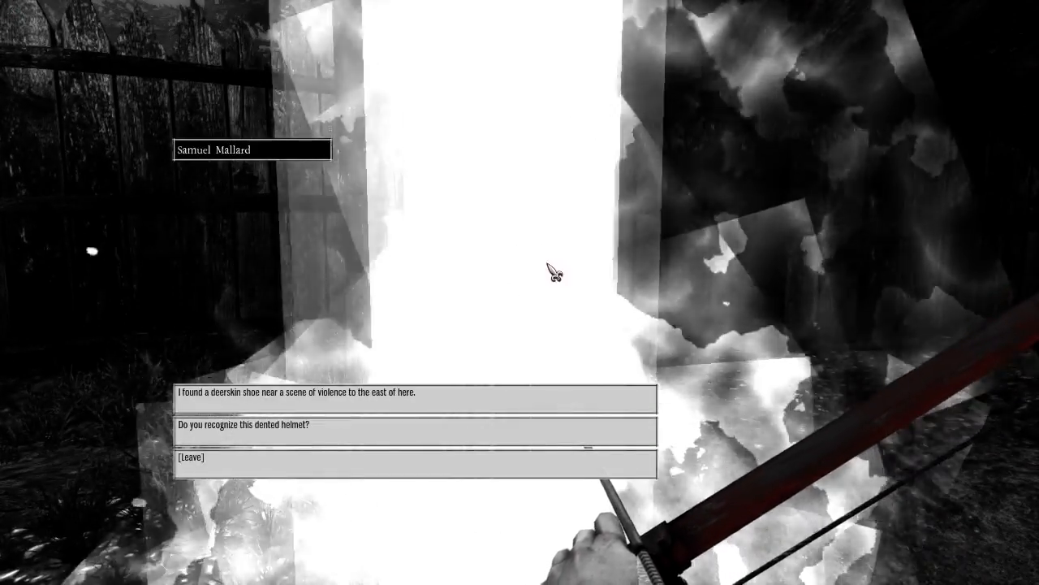
- Ask Samuel Mallard about the deerskin shoe and the dented helmet
{"action": "left_click", "coordinate": [415, 392]}
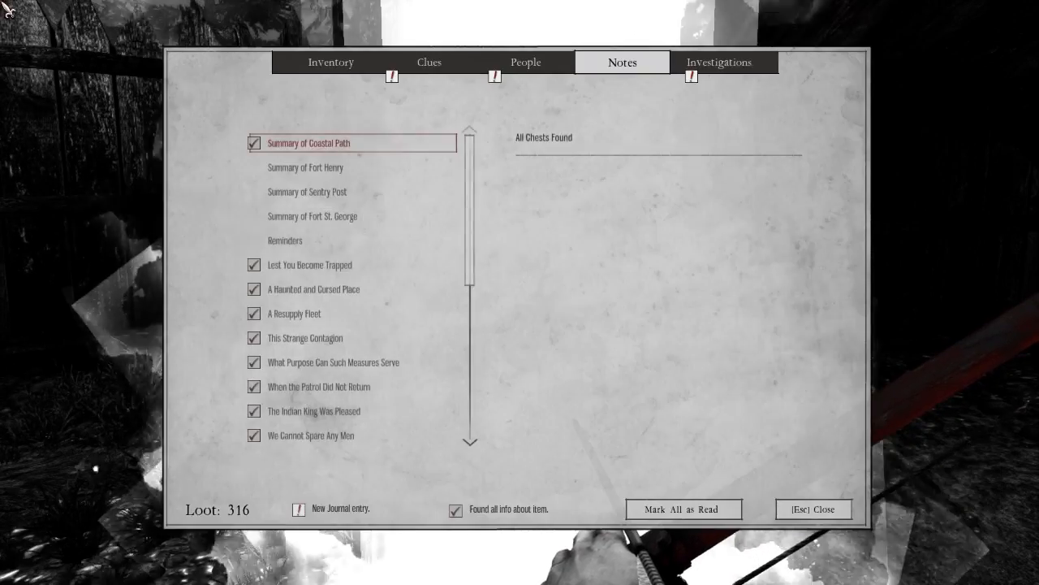
- Read The Indian Girl investigation, the captain's people entry, and a clue entry
{"action": "left_click", "coordinate": [719, 63]}
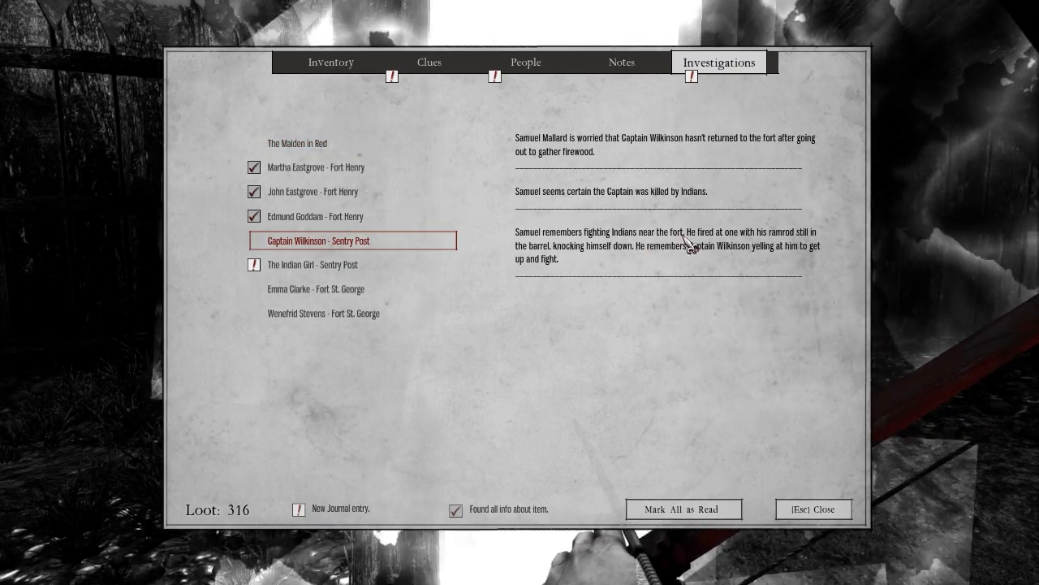
{"action": "left_click", "coordinate": [312, 264]}
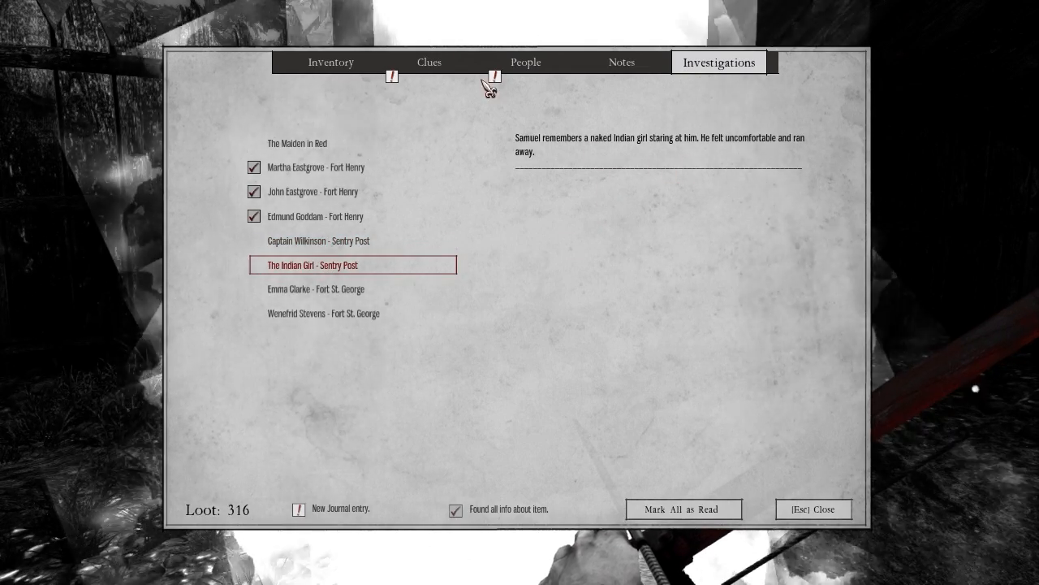
{"action": "left_click", "coordinate": [525, 62]}
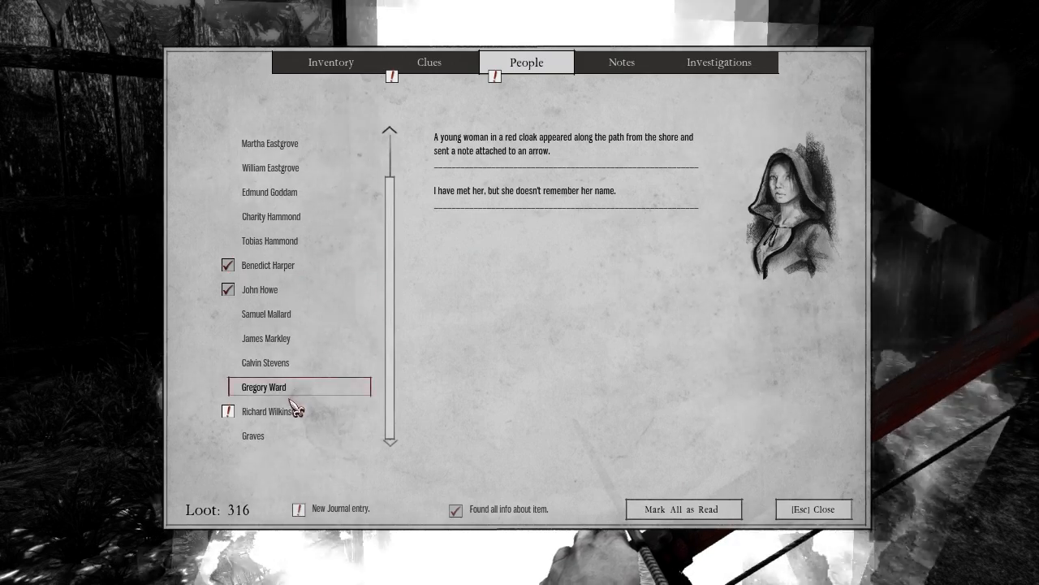
{"action": "left_click", "coordinate": [270, 410]}
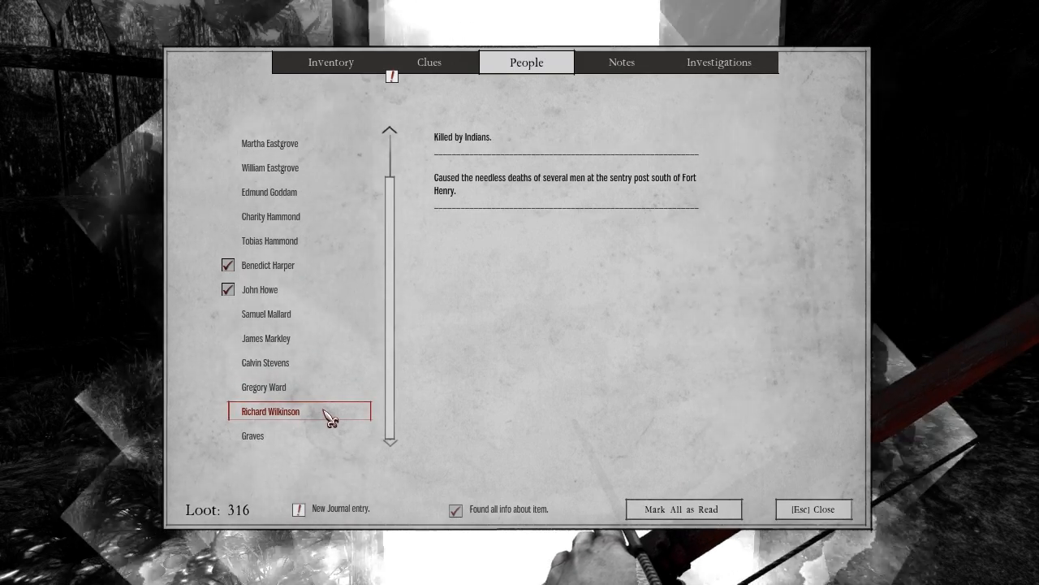
{"action": "mouse_move", "coordinate": [619, 253]}
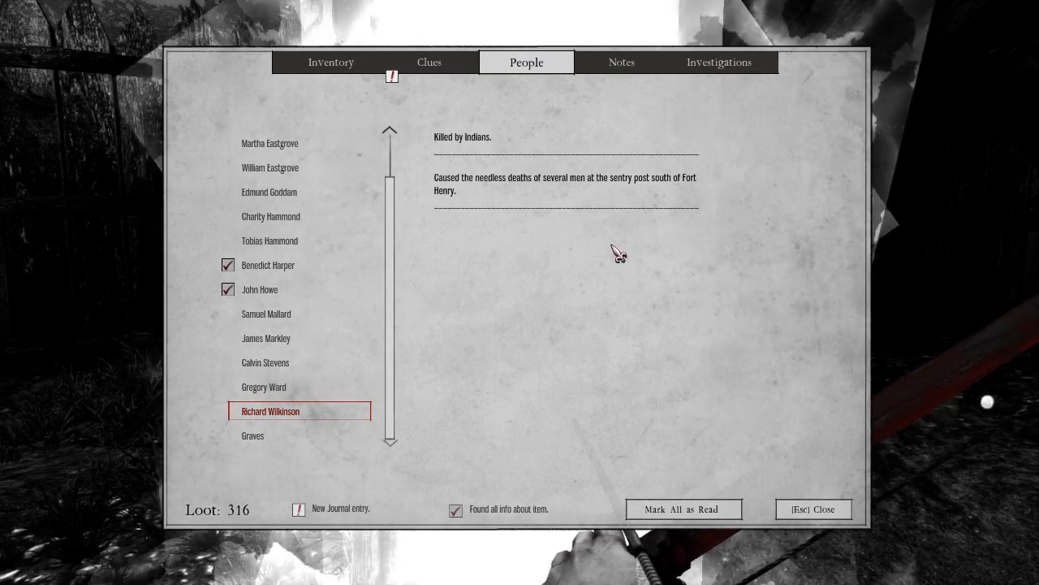
{"action": "mouse_move", "coordinate": [676, 198]}
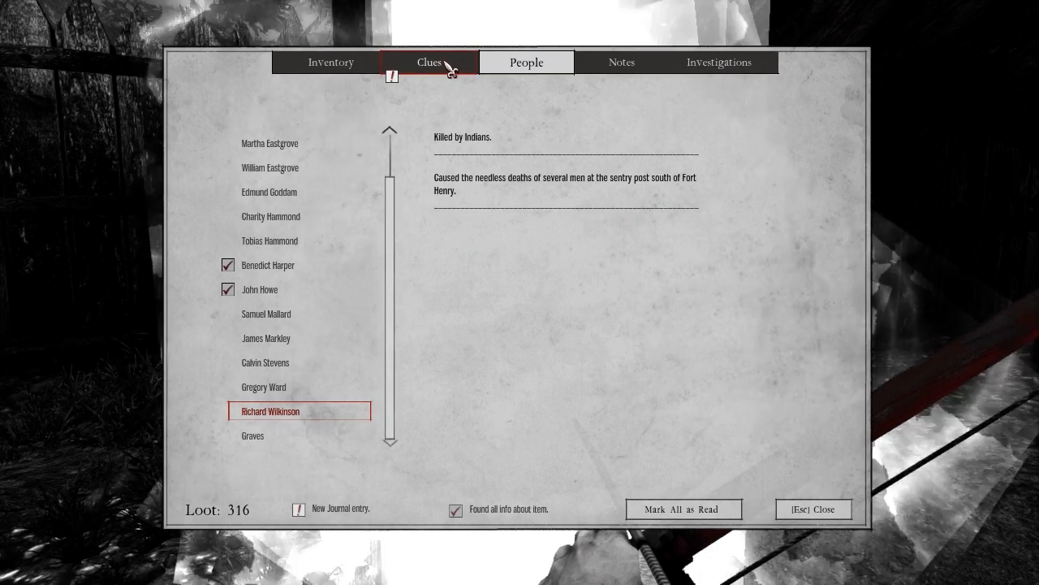
{"action": "left_click", "coordinate": [429, 62]}
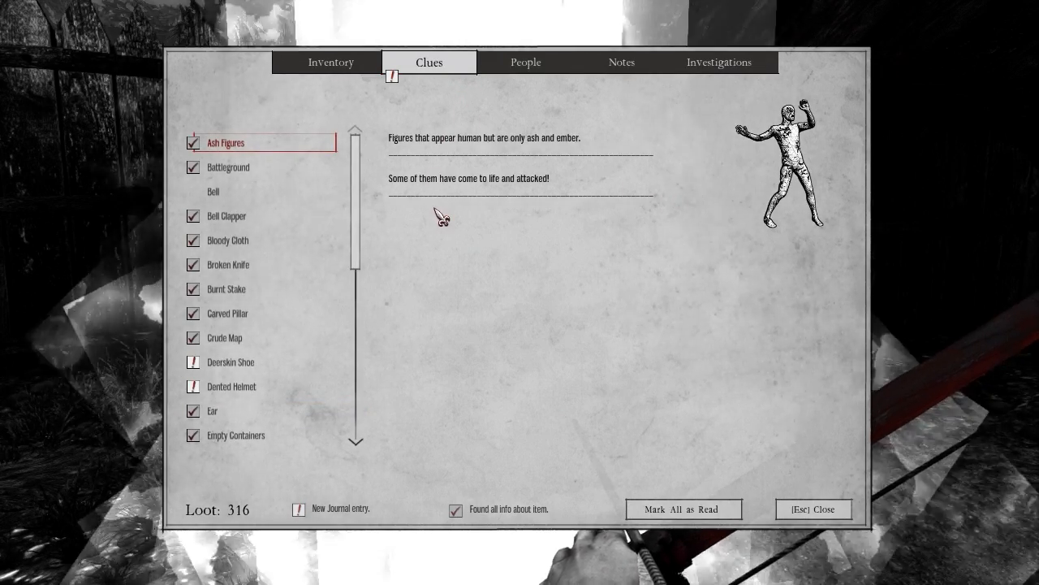
{"action": "left_click", "coordinate": [231, 362]}
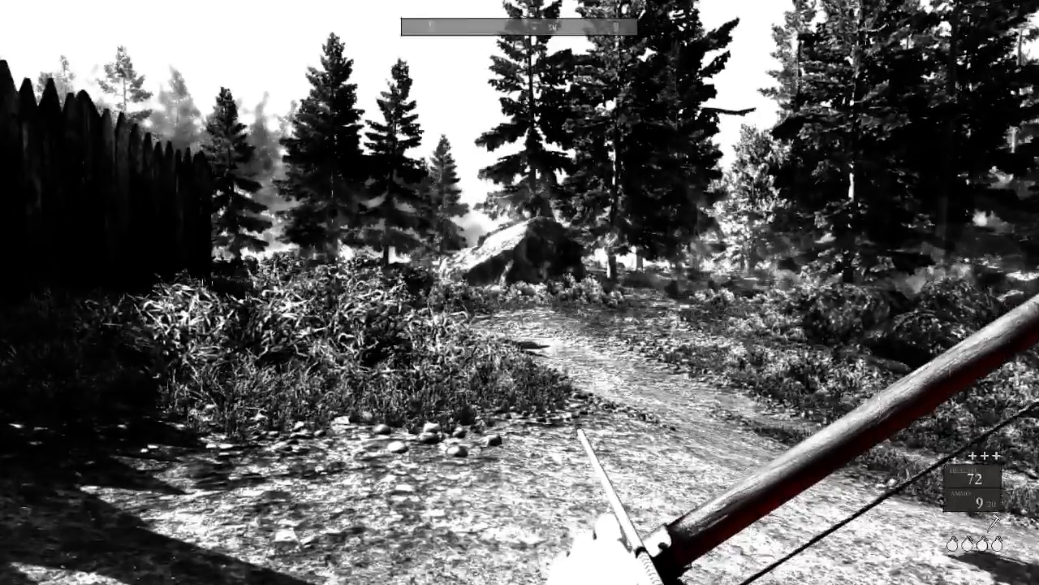
- Close the journal and walk the palisade trail toward the rocky passage
{"action": "key", "text": "m"}
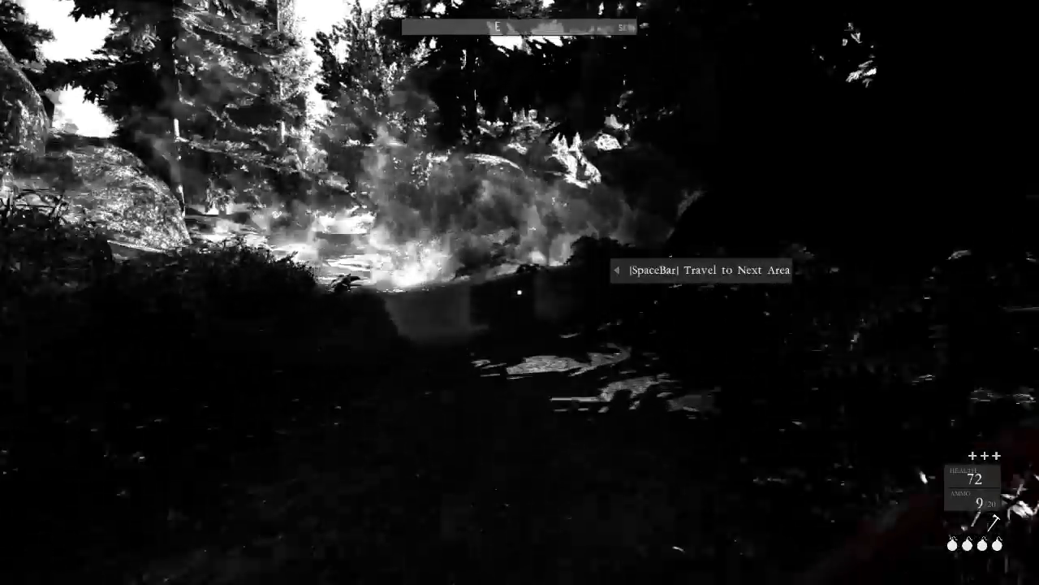
- Walk into the fog by the next-area exit and circle back to the palisade rock
{"action": "key", "text": "space"}
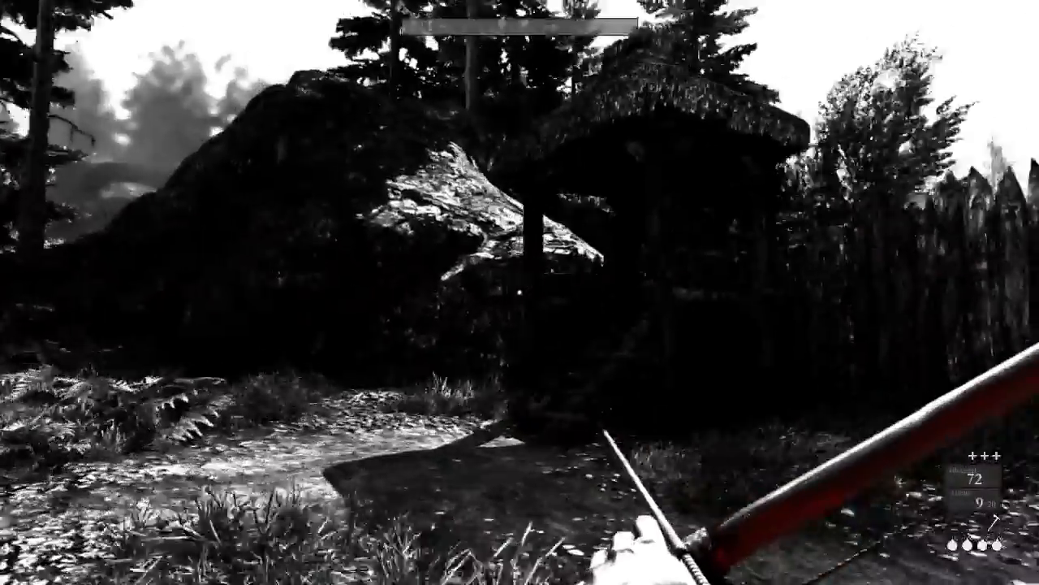
{"action": "key", "text": "m"}
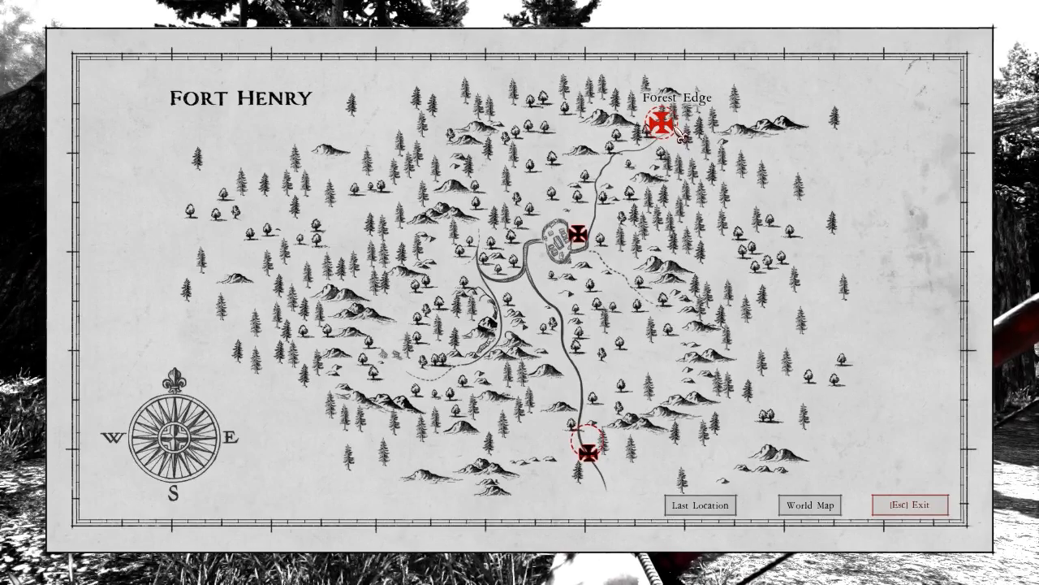
- Inspect the Forest Edge marker on the Fort Henry map, then close the map
{"action": "key", "text": "Escape"}
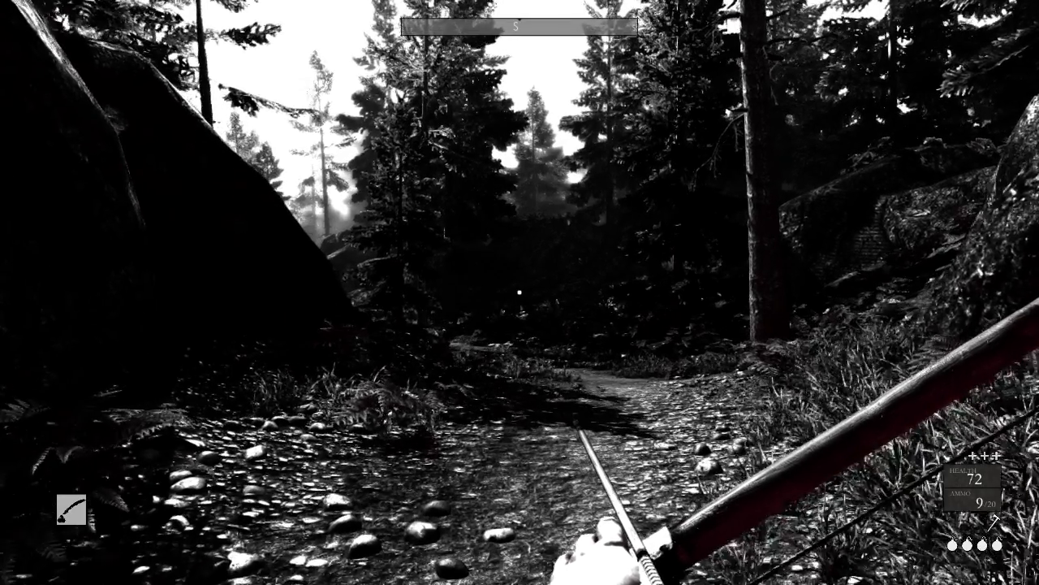
- Walk south down the rocky trail past the boulder clearing, then head west
{"action": "key", "text": "m"}
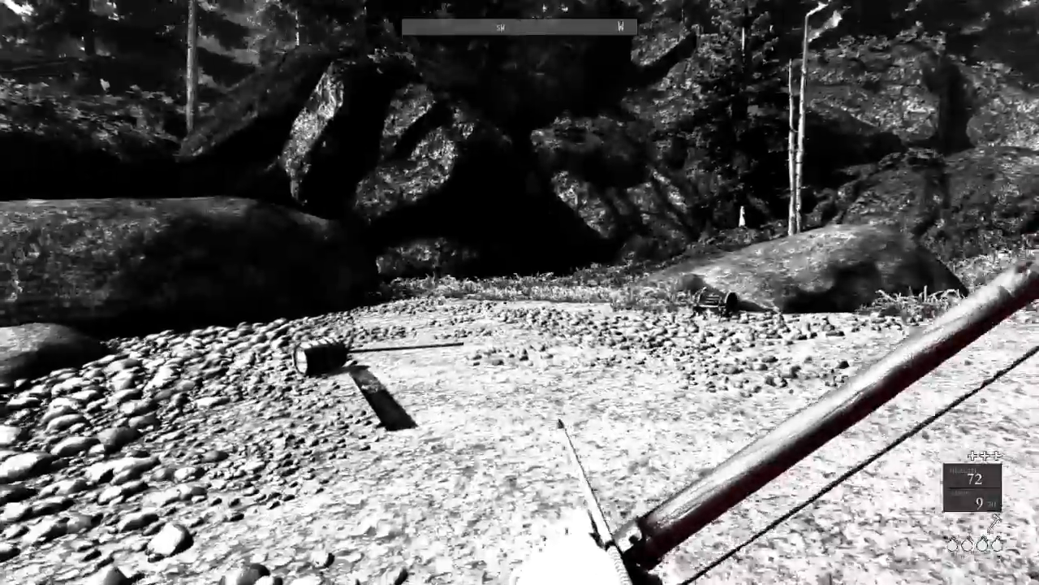
{"action": "mouse_move", "coordinate": [520, 292]}
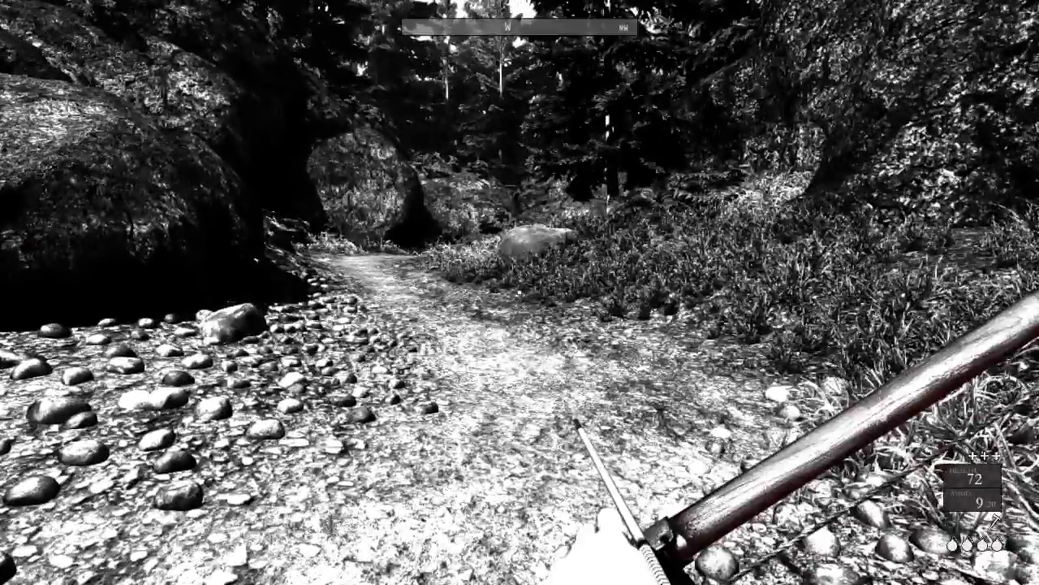
{"action": "key", "text": "m"}
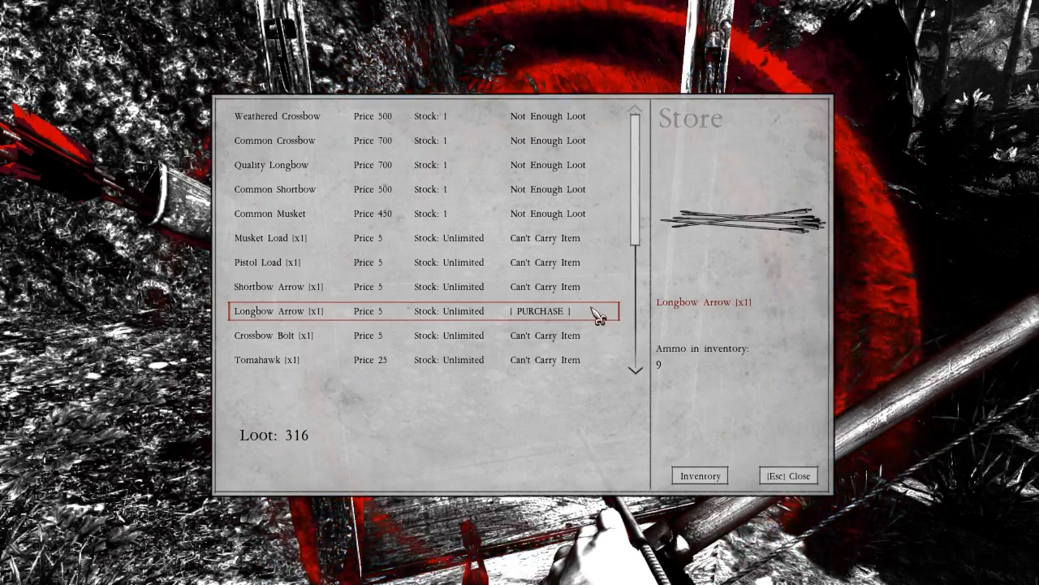
- Try buying one longbow arrow, then leave the store
{"action": "left_click", "coordinate": [787, 475]}
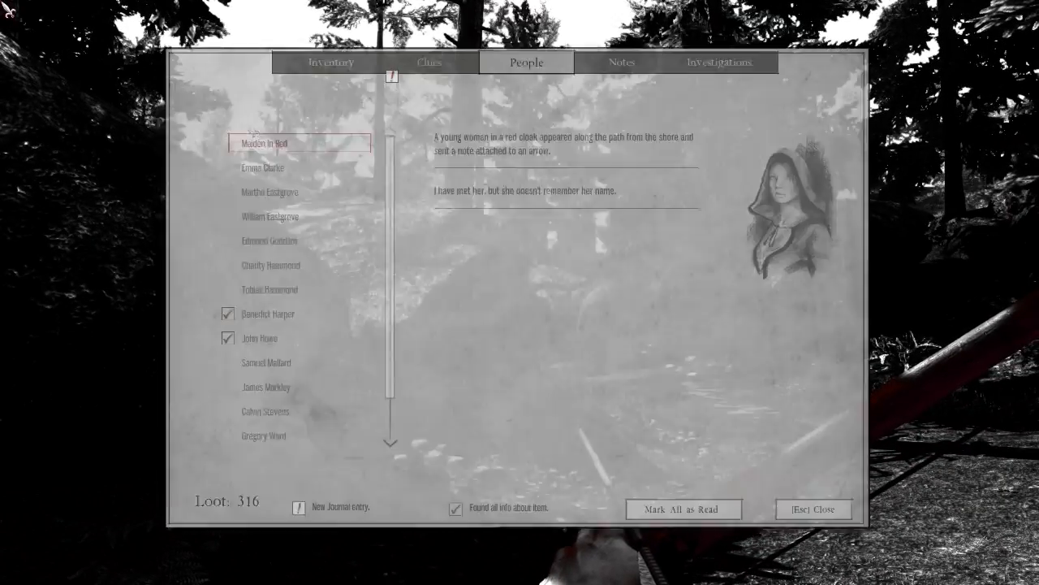
- Read the Firewood entry in the journal's clues list, then put the journal away
{"action": "left_click", "coordinate": [429, 62]}
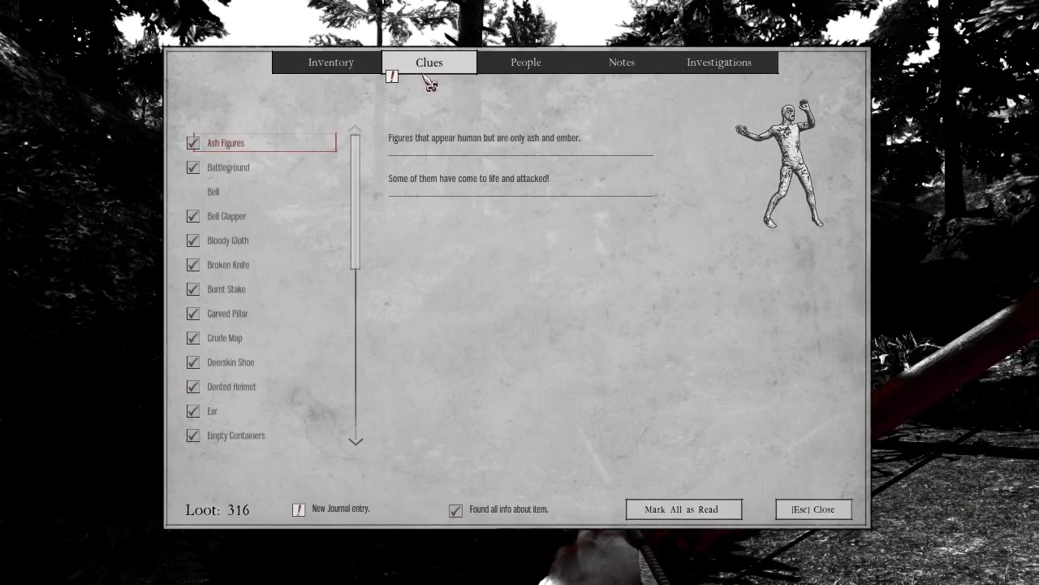
{"action": "scroll", "scroll_direction": "down", "scroll_amount": 3}
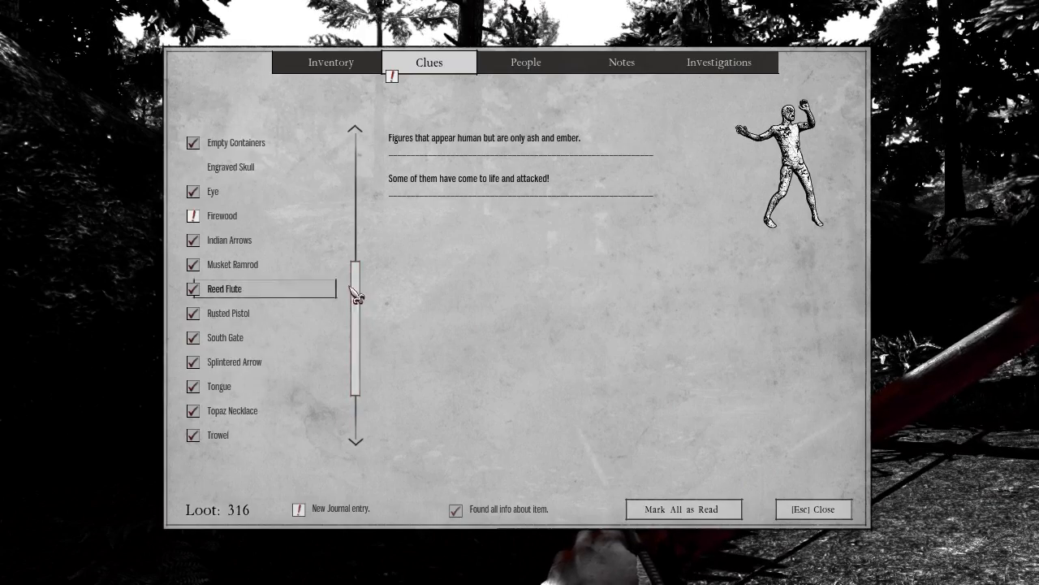
{"action": "left_click", "coordinate": [222, 215]}
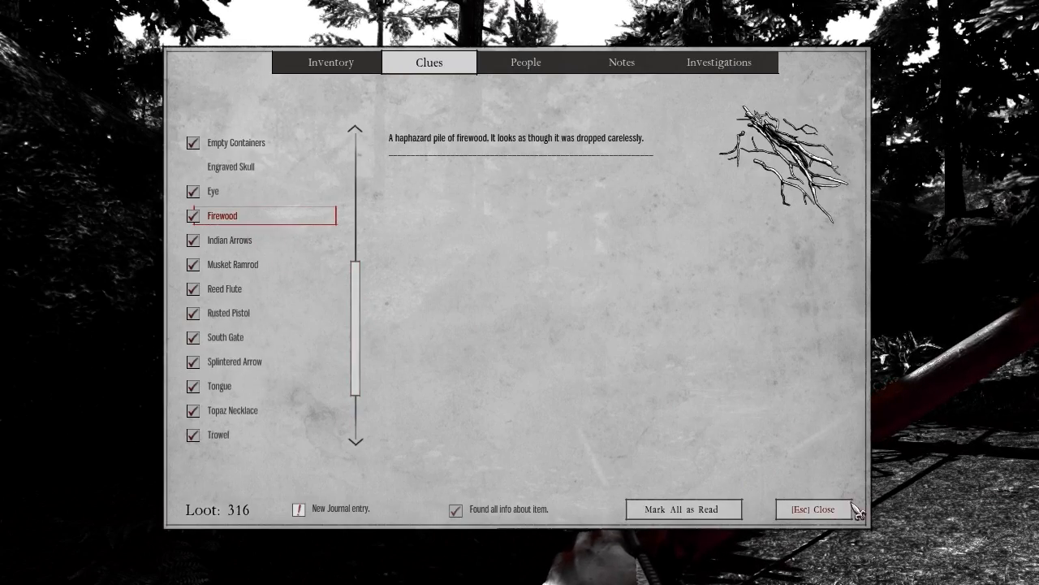
{"action": "left_click", "coordinate": [812, 509]}
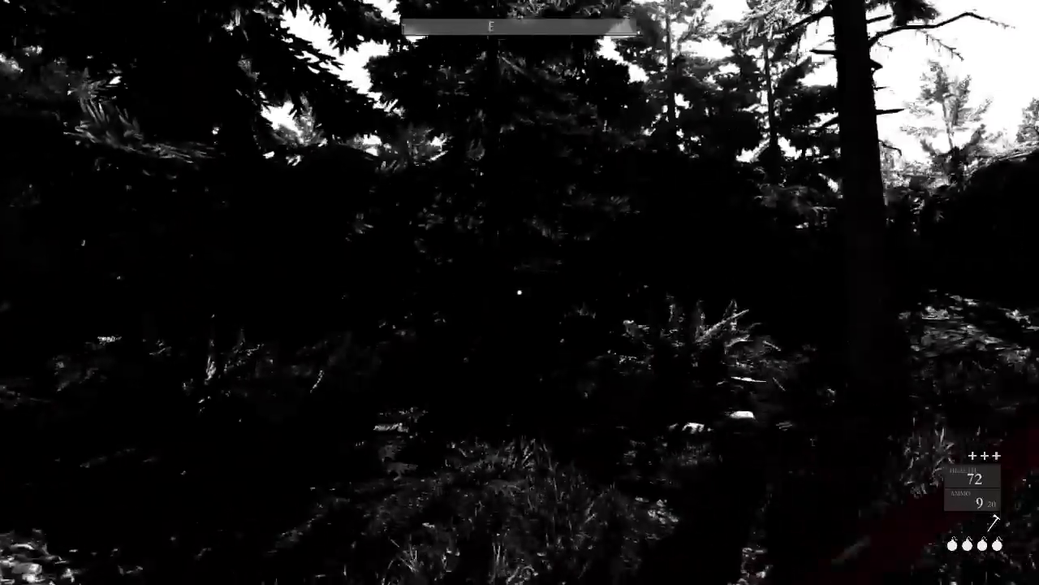
- Walk through the darker pine forest toward the carved pillar and its chest
{"action": "key", "text": "e"}
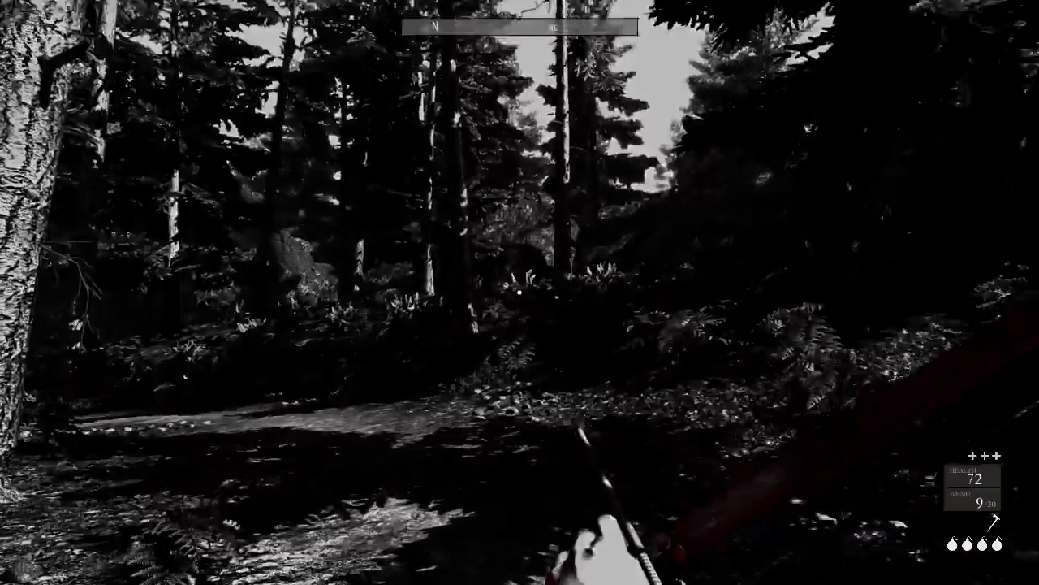
{"action": "mouse_move", "coordinate": [520, 293]}
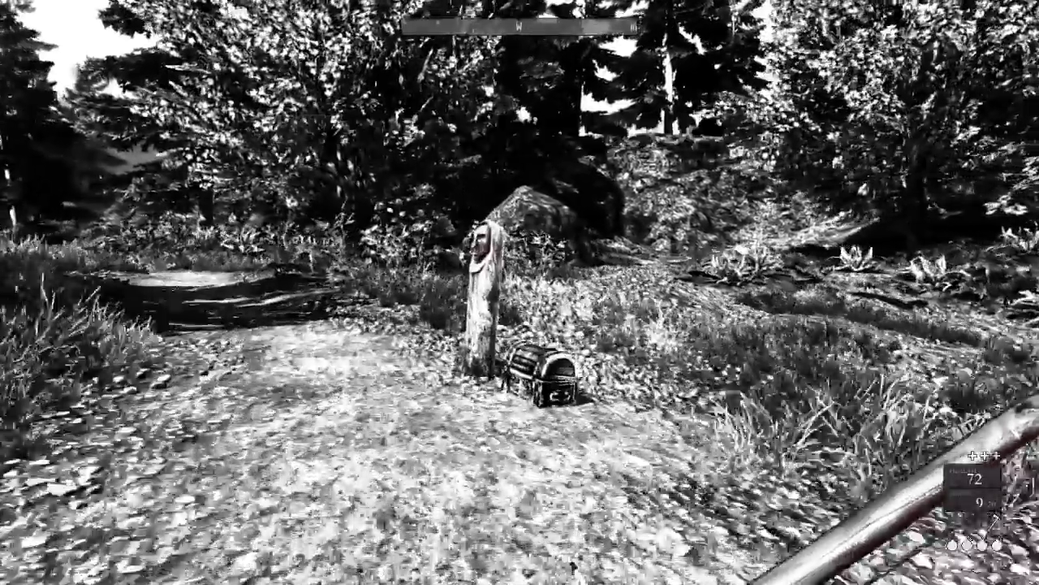
- Open the chest beside the carved pillar and continue into the grassy woods
{"action": "key", "text": "m"}
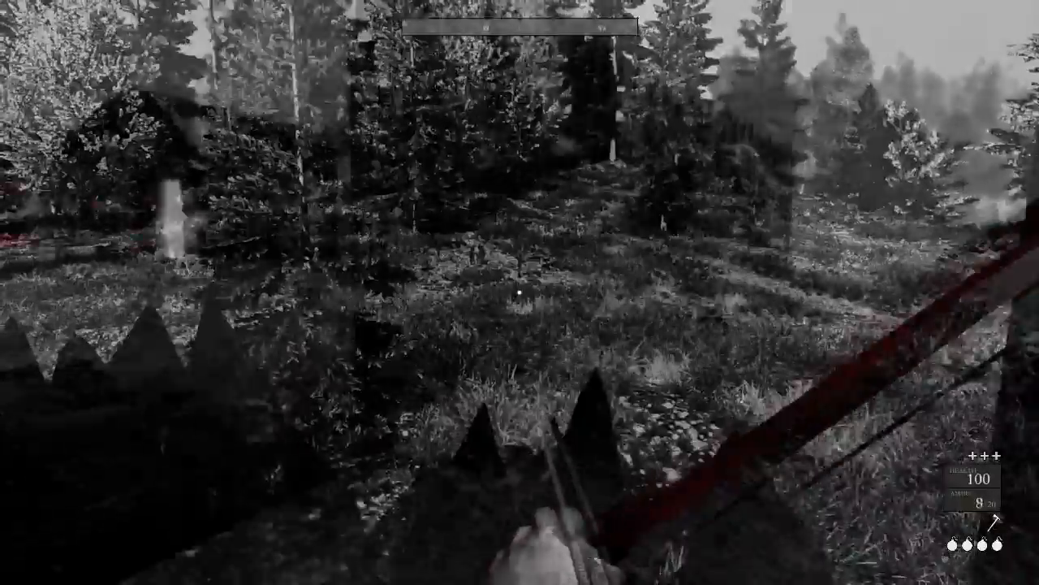
- Walk into the fog and bring up the Sentry Post map, with fast travel blocked
{"action": "key", "text": "m"}
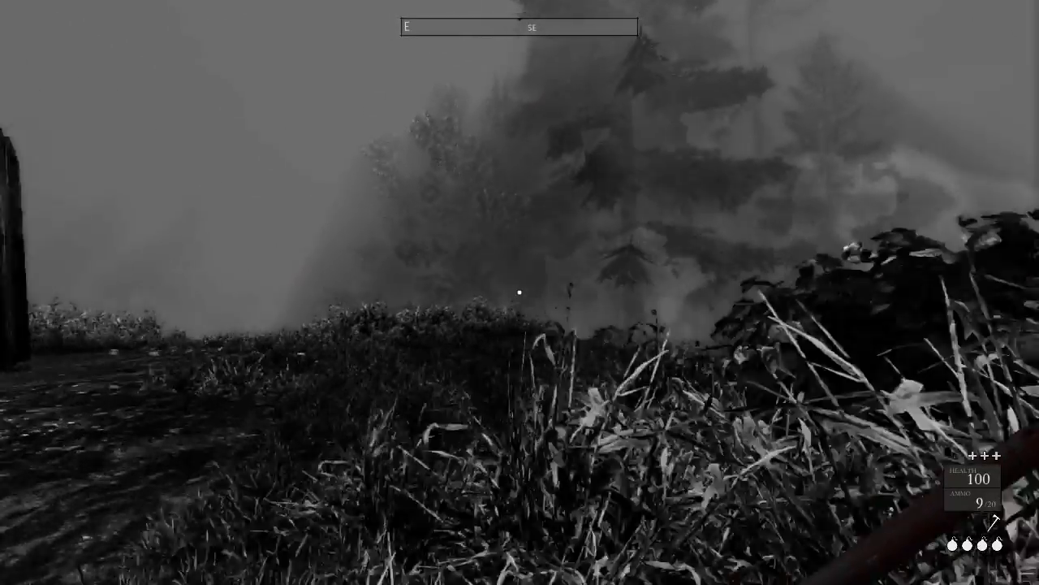
{"action": "left_click", "coordinate": [519, 293]}
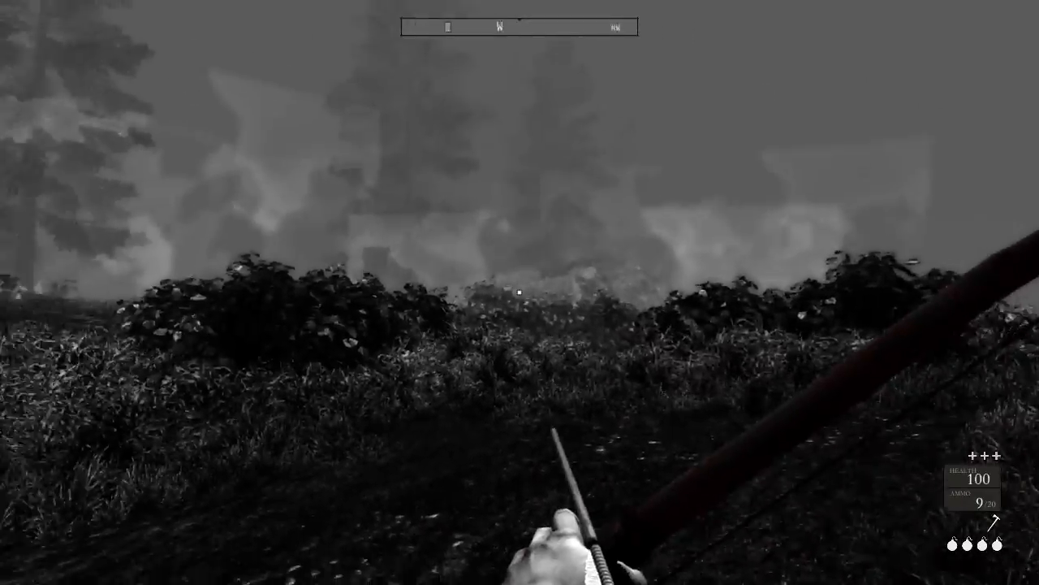
{"action": "left_click", "coordinate": [520, 293]}
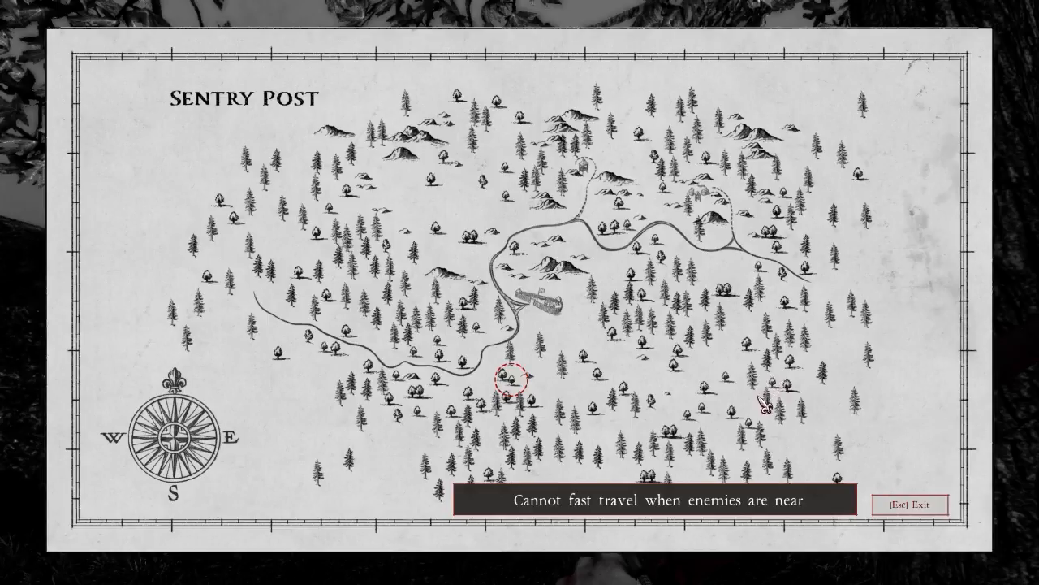
- Close the Sentry Post map and release the drawn arrow toward the fog
{"action": "key", "text": "Escape"}
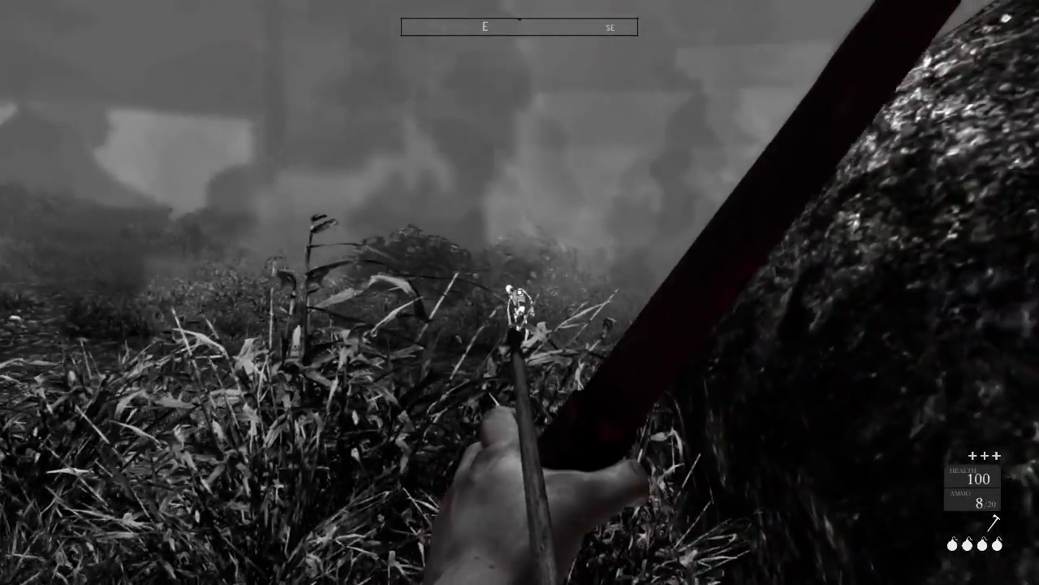
{"action": "left_click", "coordinate": [519, 292]}
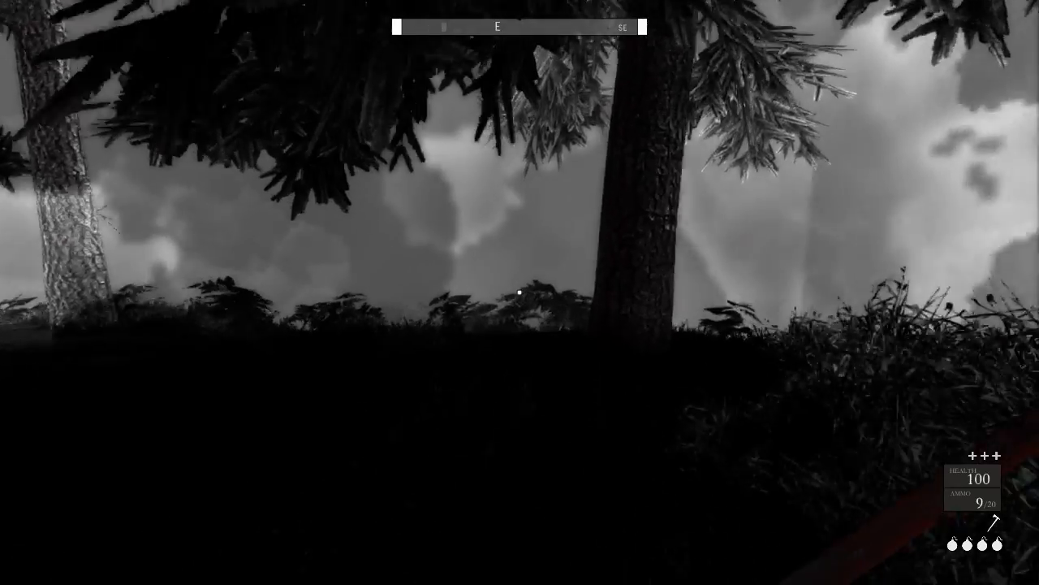
{"action": "mouse_move", "coordinate": [520, 292]}
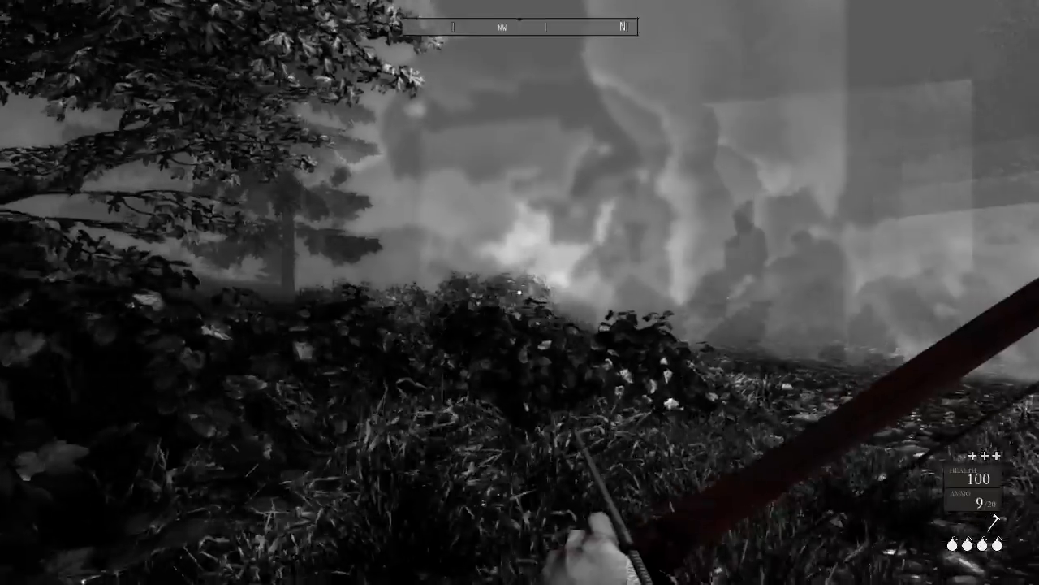
{"action": "mouse_move", "coordinate": [520, 292]}
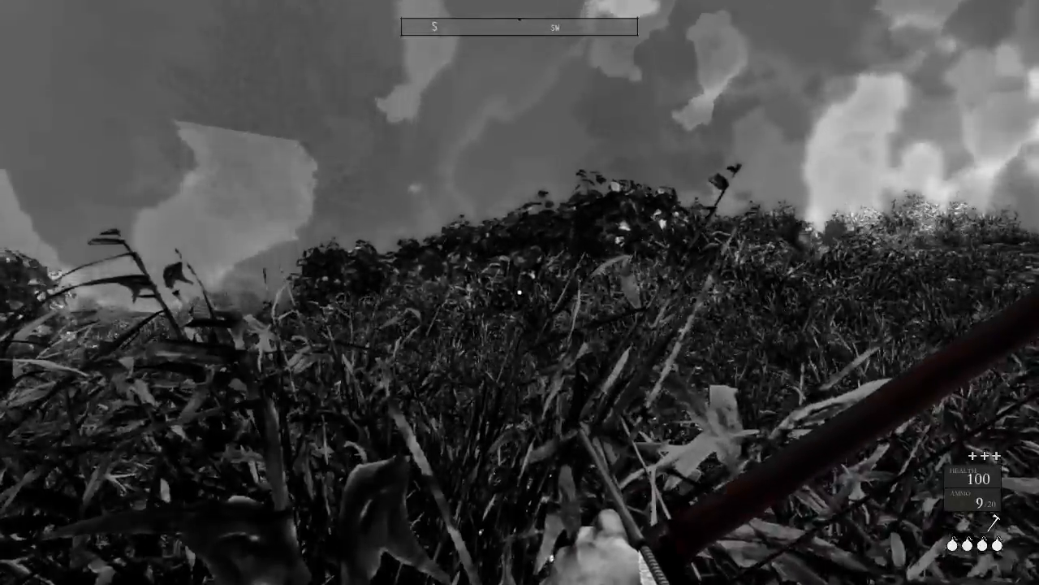
{"action": "mouse_move", "coordinate": [520, 292]}
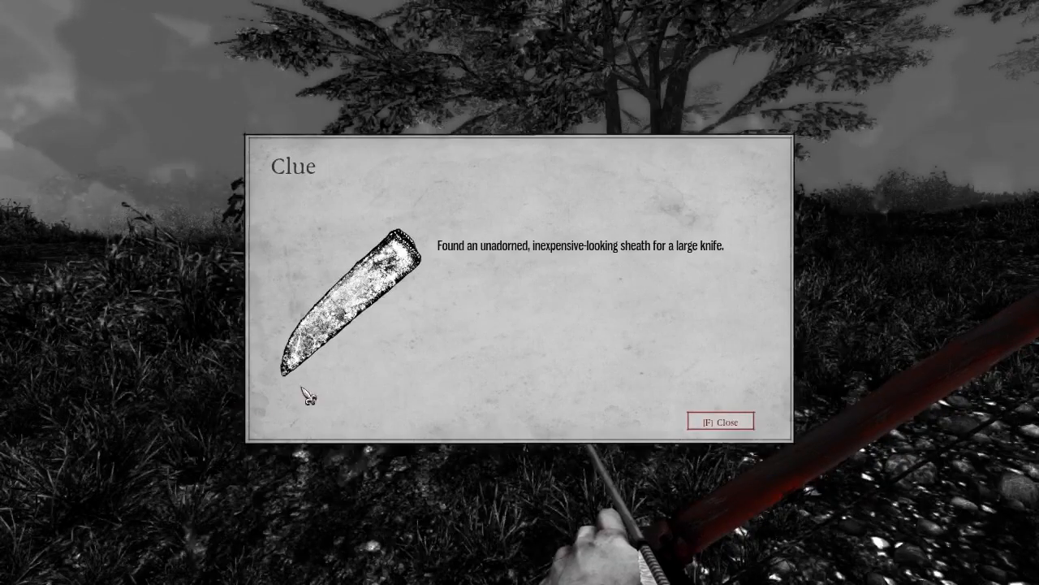
{"action": "mouse_move", "coordinate": [528, 311]}
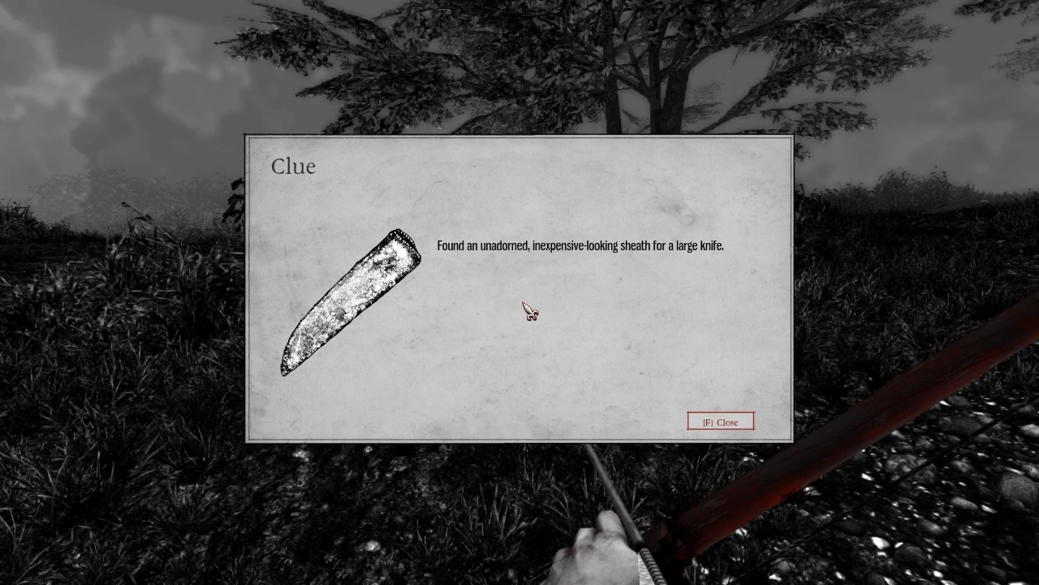
{"action": "mouse_move", "coordinate": [649, 319]}
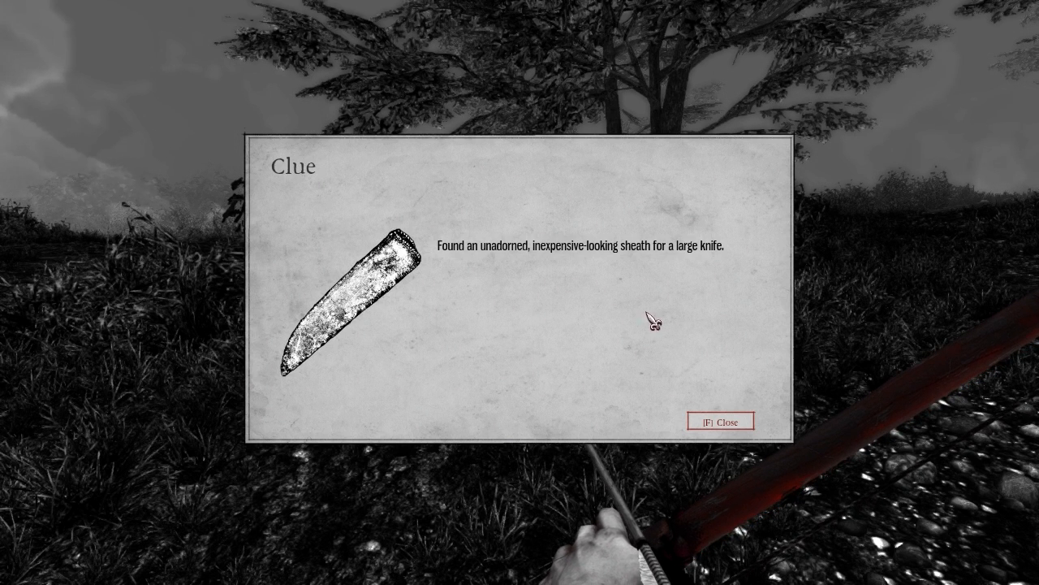
{"action": "mouse_move", "coordinate": [445, 258]}
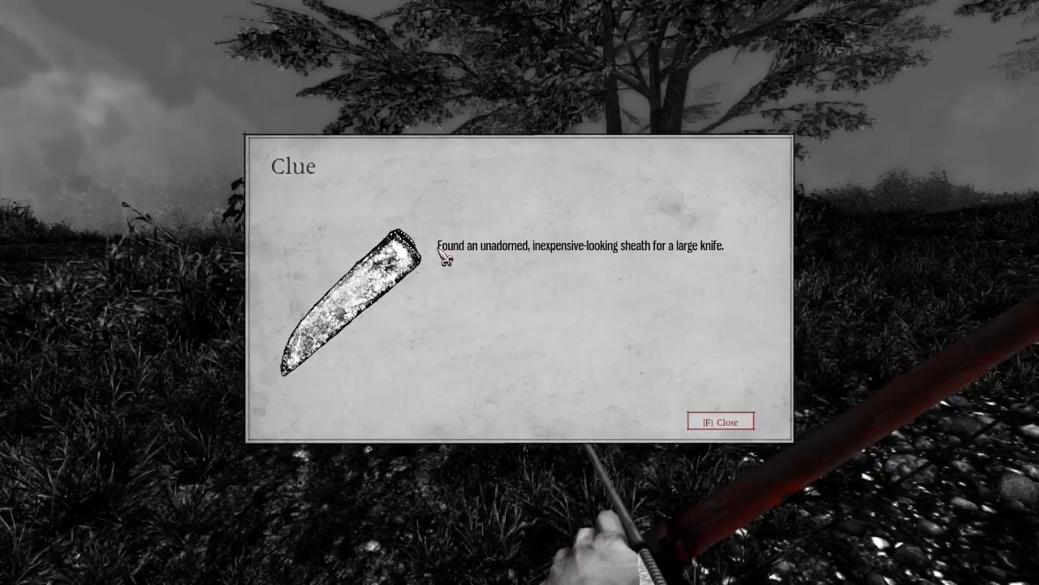
- Close the knife sheath clue window and resume the trek among dark pines
{"action": "key", "text": "f"}
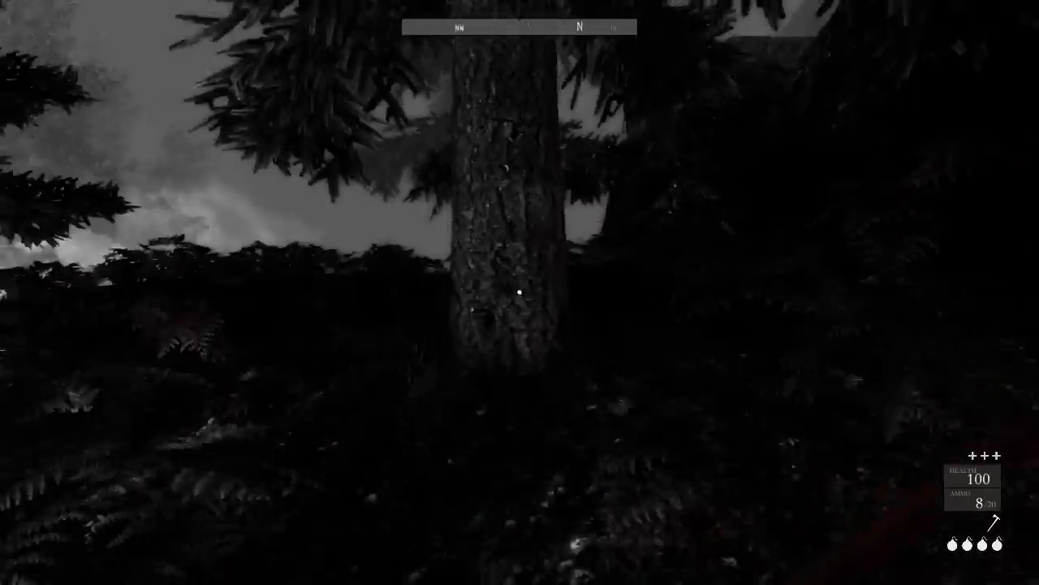
{"action": "mouse_move", "coordinate": [519, 293]}
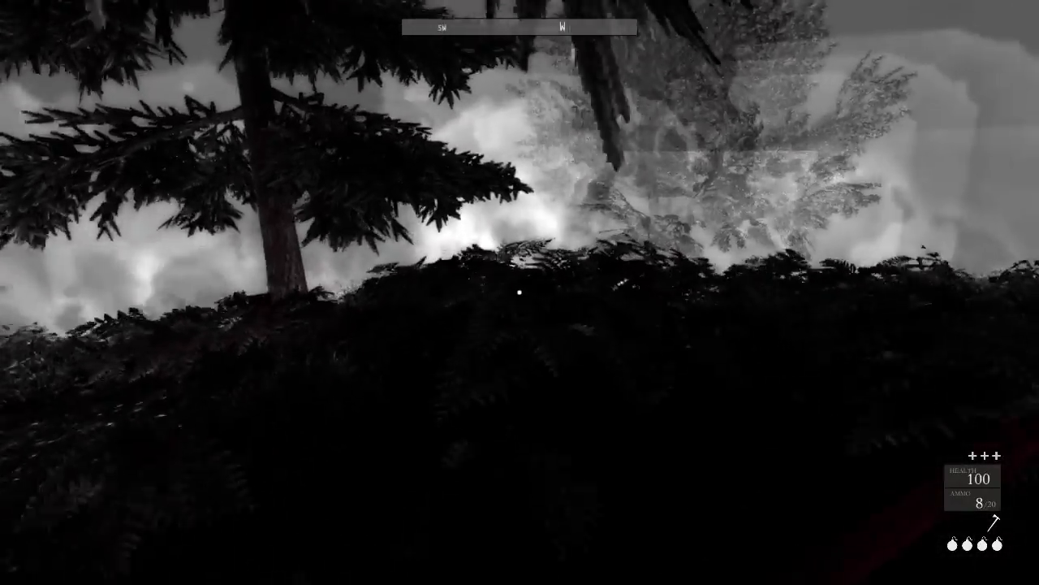
{"action": "mouse_move", "coordinate": [520, 293]}
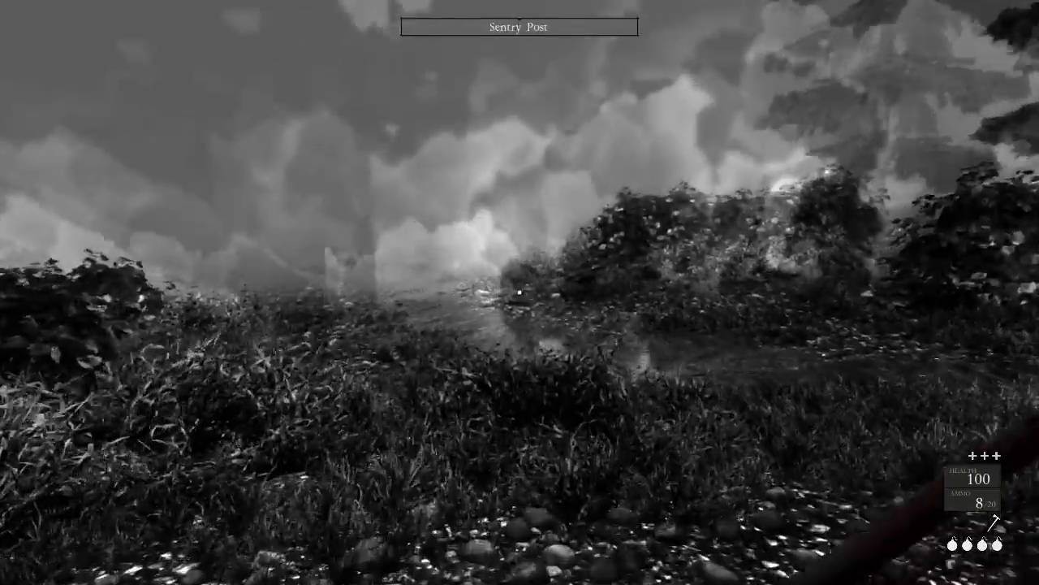
- Walk to the palisaded Sentry Post settlement and its glowing ghost by the barrel
{"action": "key", "text": "m"}
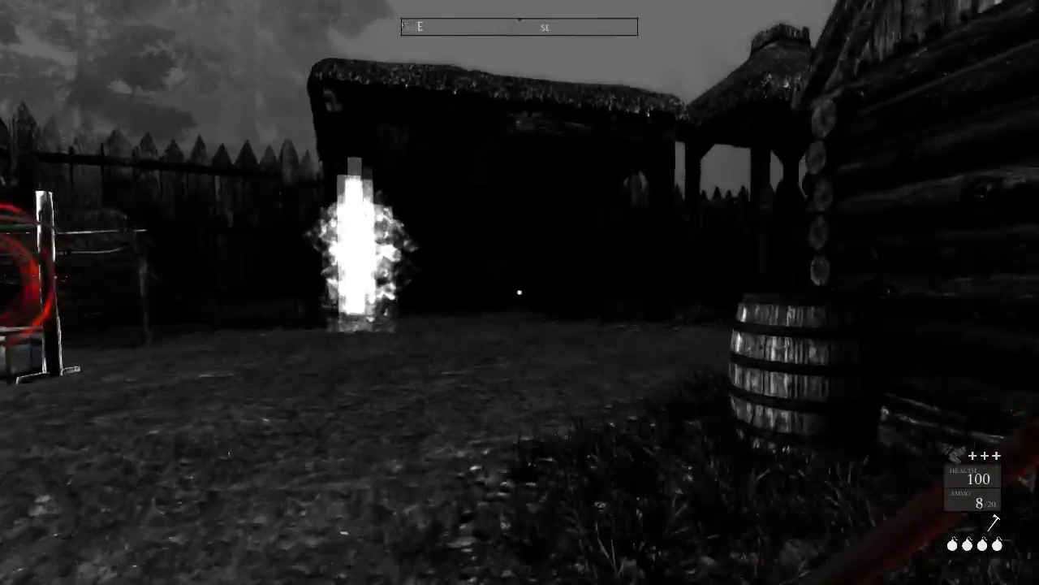
{"action": "left_click", "coordinate": [364, 259]}
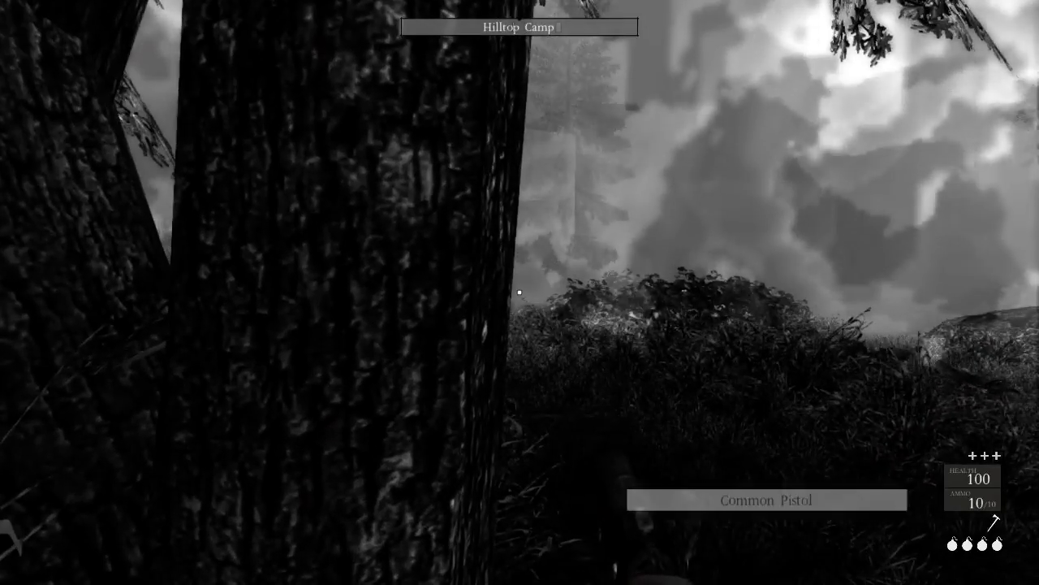
- Walk past the thatched watchtower and marked barrel until the ghost's Talk prompt appears
{"action": "left_click", "coordinate": [520, 292]}
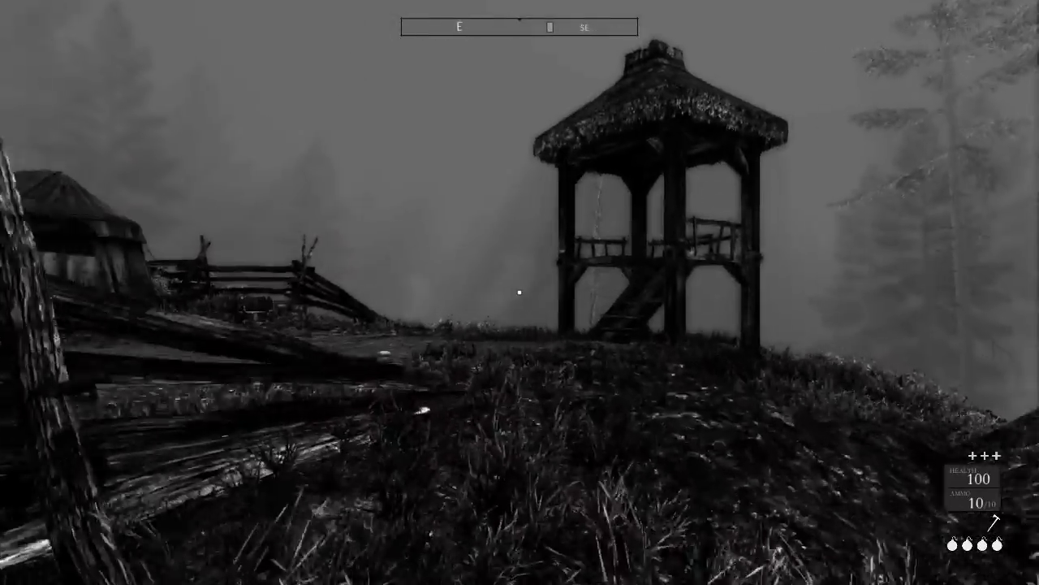
{"action": "mouse_move", "coordinate": [520, 292]}
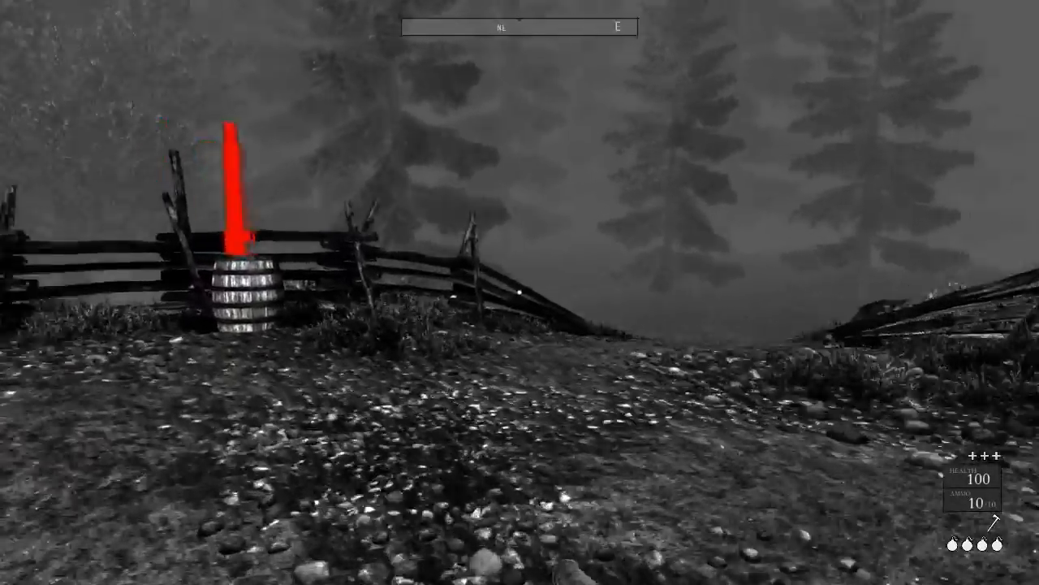
{"action": "mouse_move", "coordinate": [519, 293]}
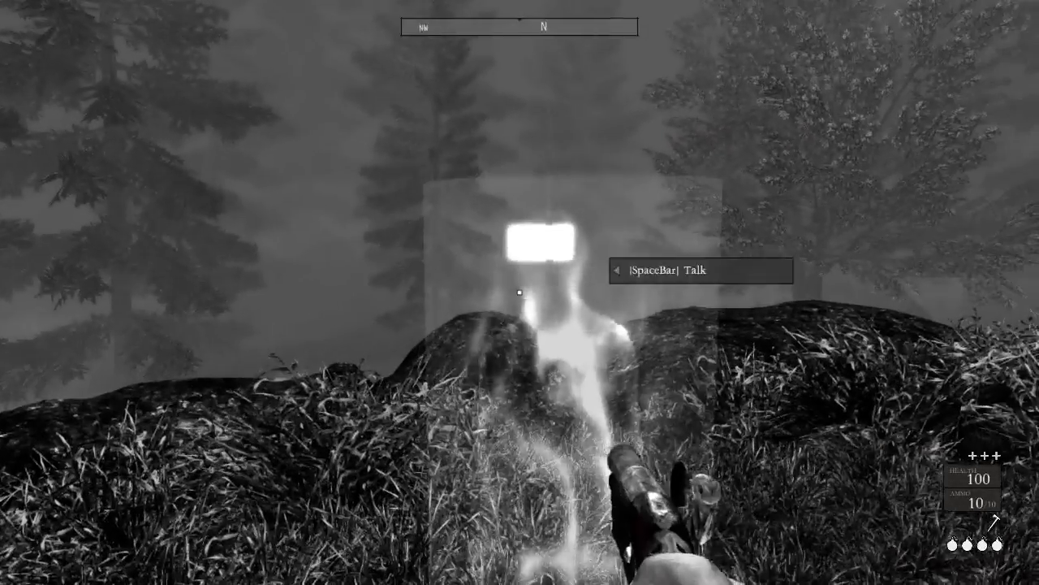
- Talk to the ghost, name him Isaac Cantrill, and ask whether he raped her
{"action": "key", "text": "space"}
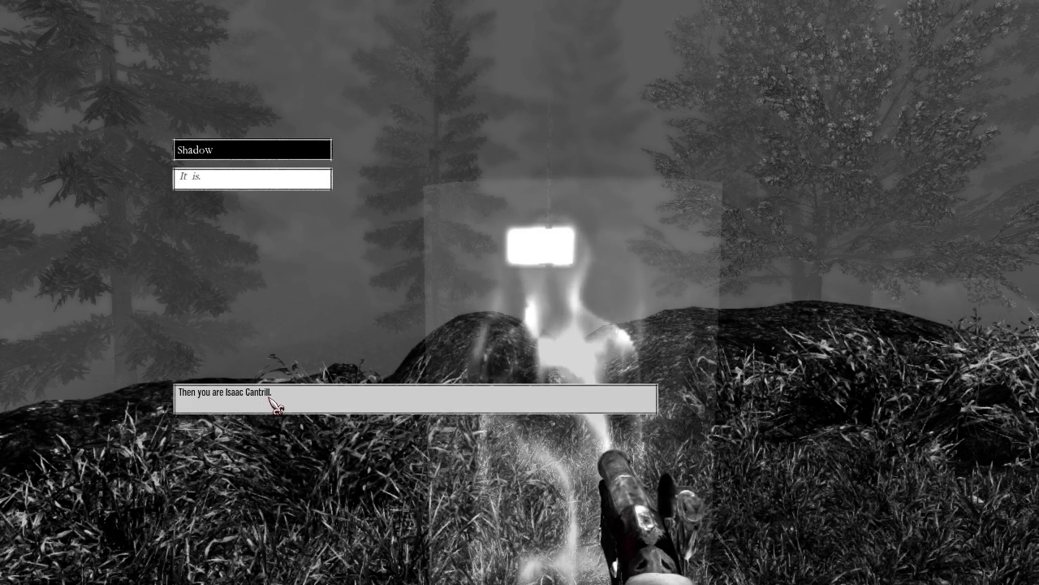
{"action": "left_click", "coordinate": [414, 398]}
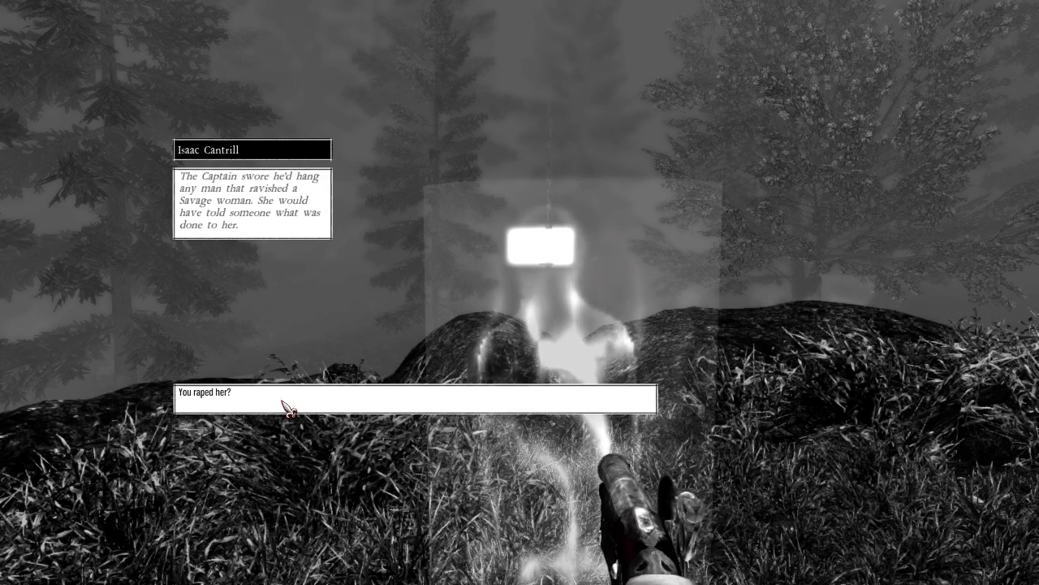
{"action": "left_click", "coordinate": [413, 398]}
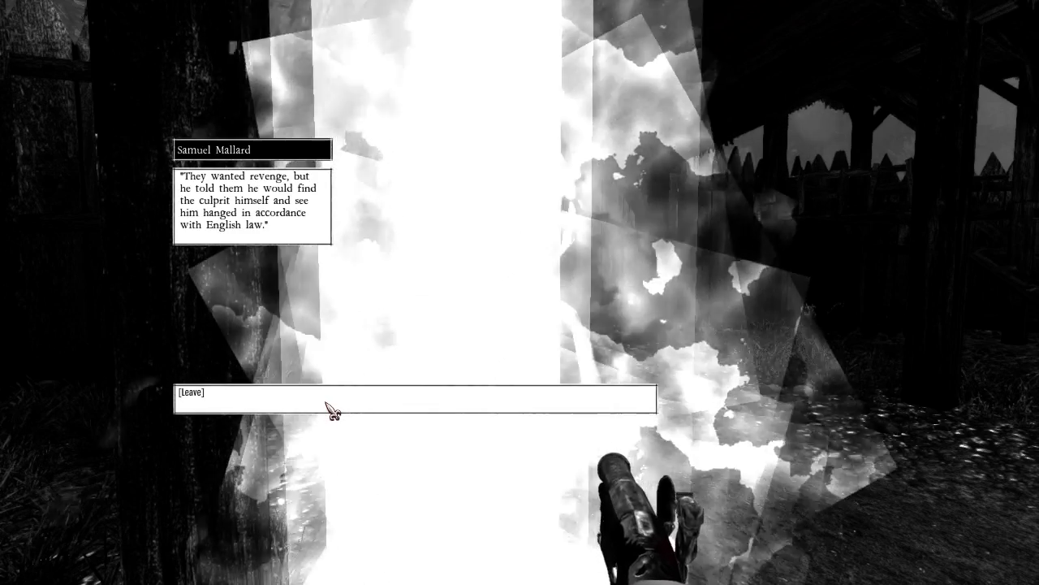
- Leave the Samuel Mallard conversation and view the John Eastgrove and Edmund Goddam investigations
{"action": "left_click", "coordinate": [325, 398]}
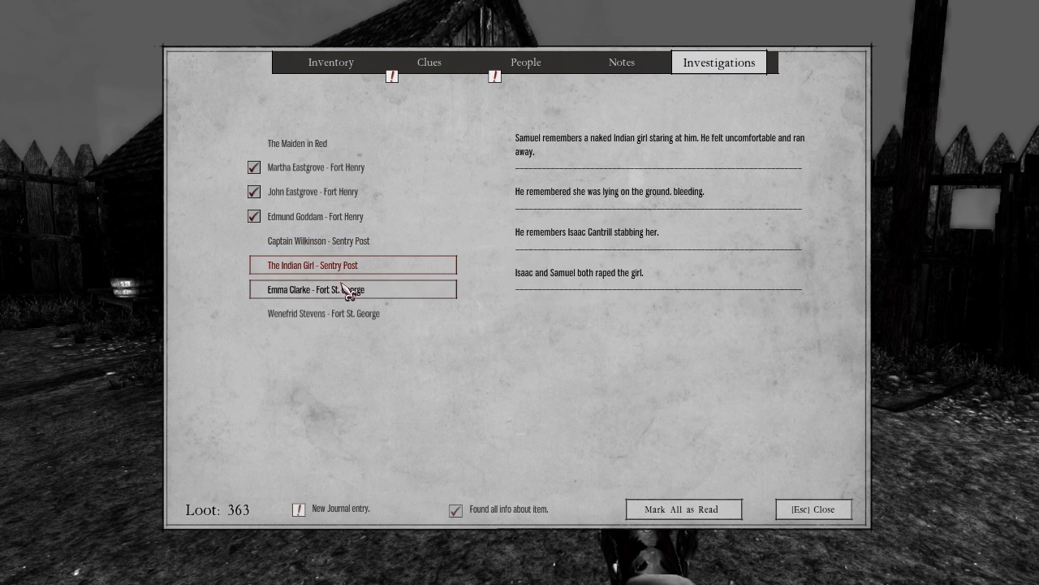
{"action": "left_click", "coordinate": [314, 190]}
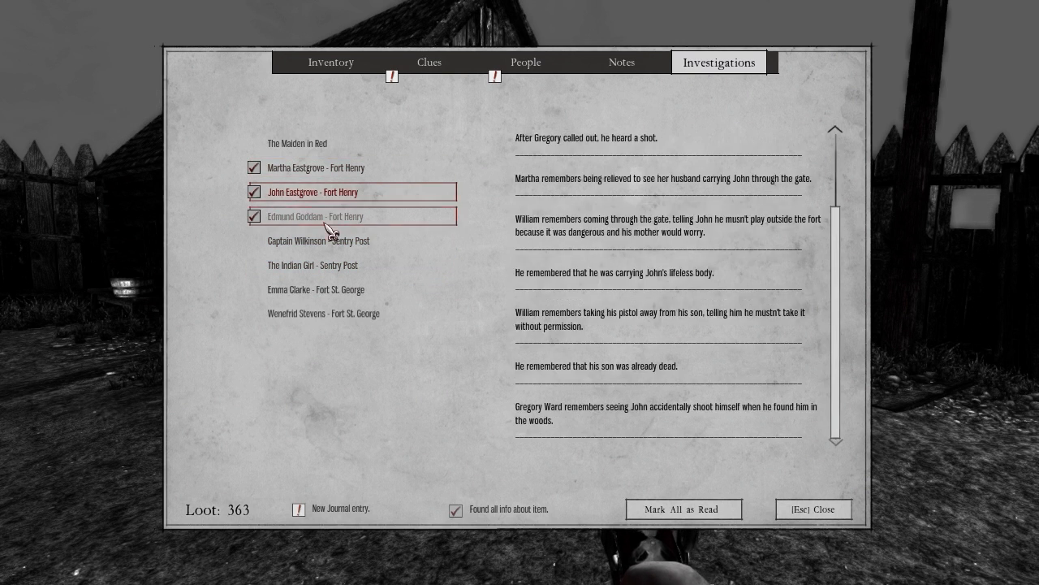
{"action": "left_click", "coordinate": [315, 216]}
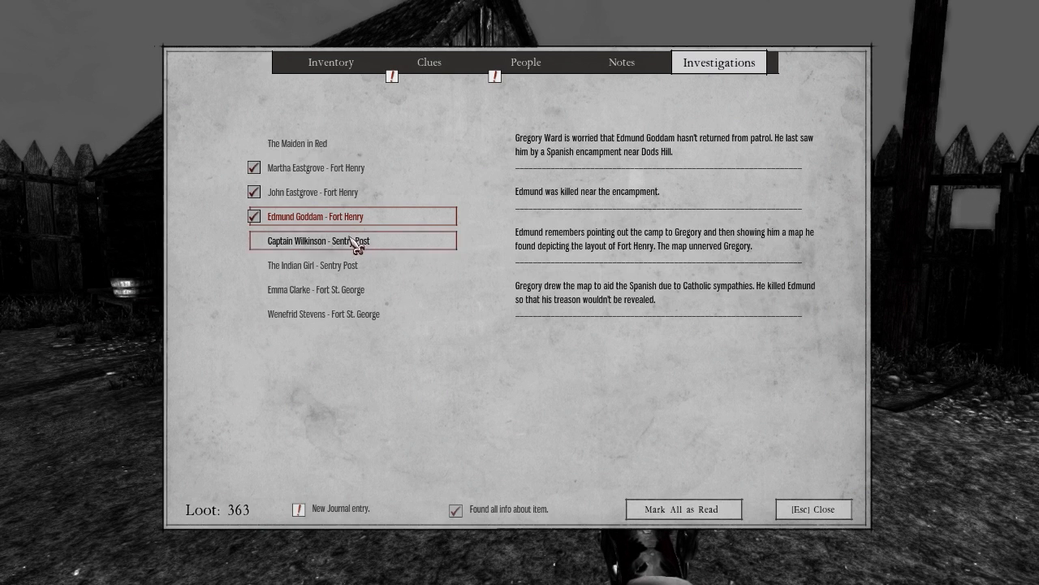
- Browse the journal's notes, clues and people, reading Benedict Harper's entry
{"action": "left_click", "coordinate": [319, 240]}
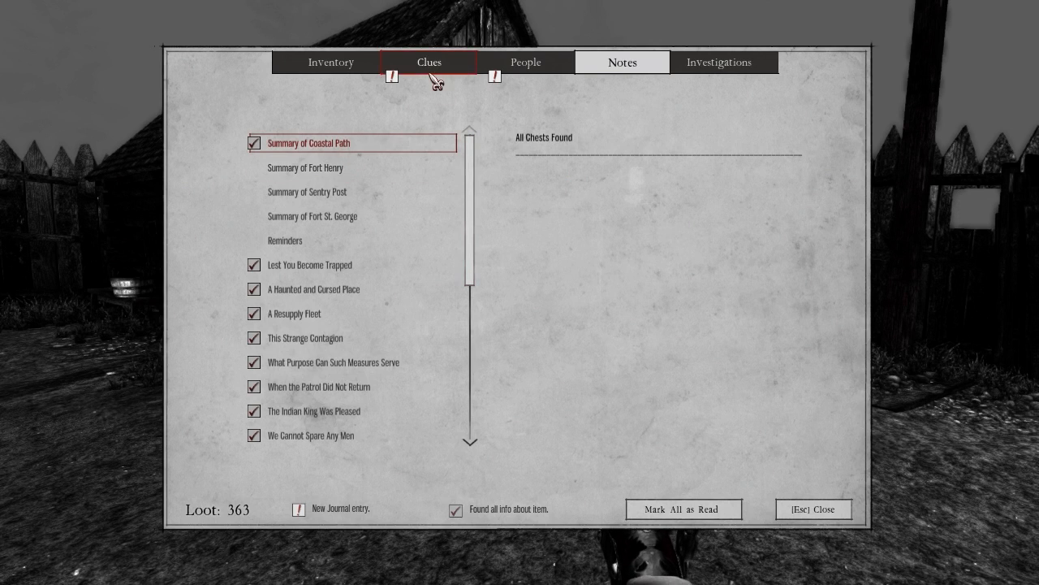
{"action": "left_click", "coordinate": [429, 62]}
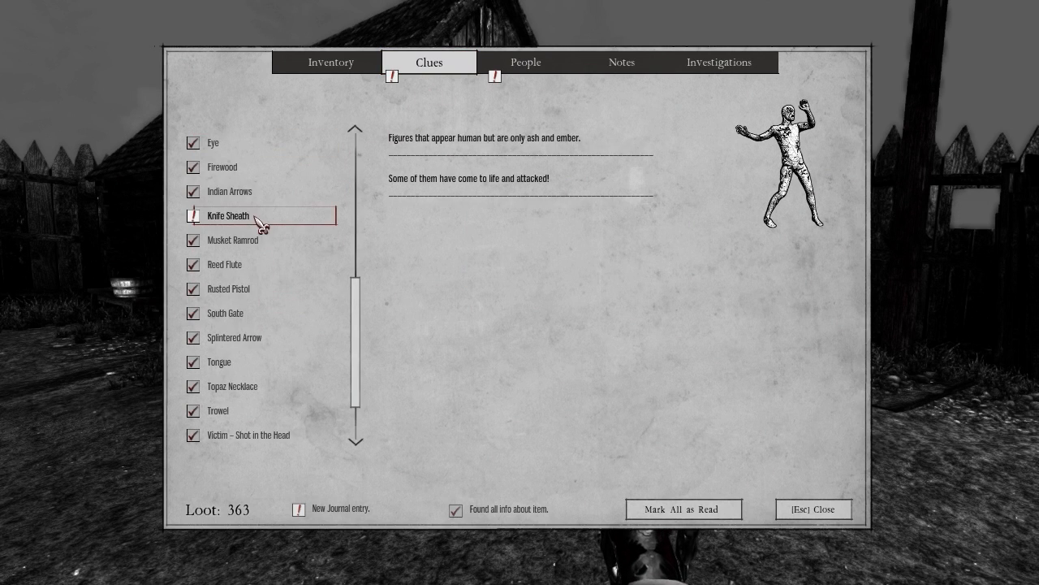
{"action": "left_click", "coordinate": [525, 62]}
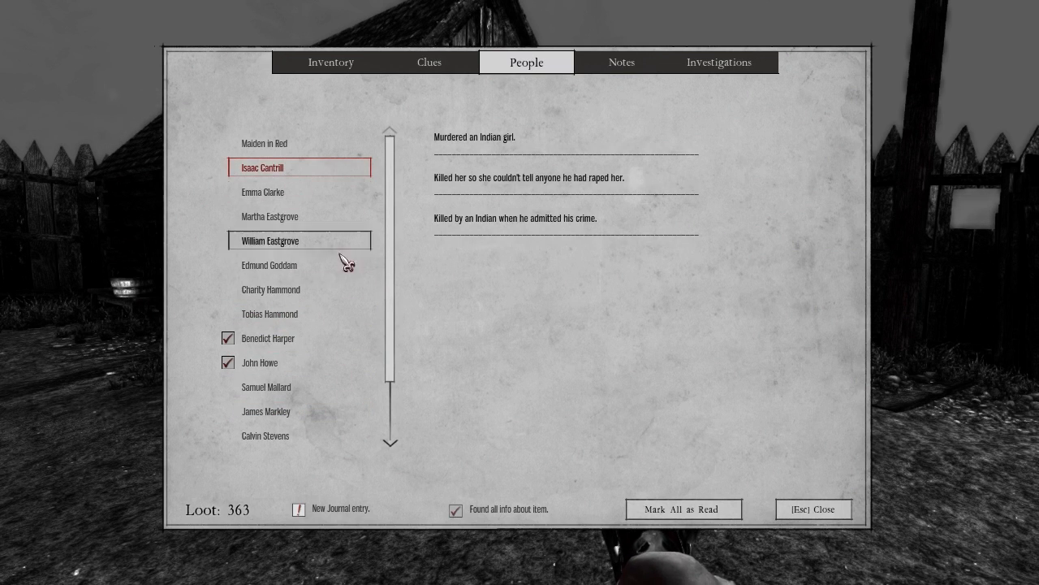
{"action": "mouse_move", "coordinate": [284, 338]}
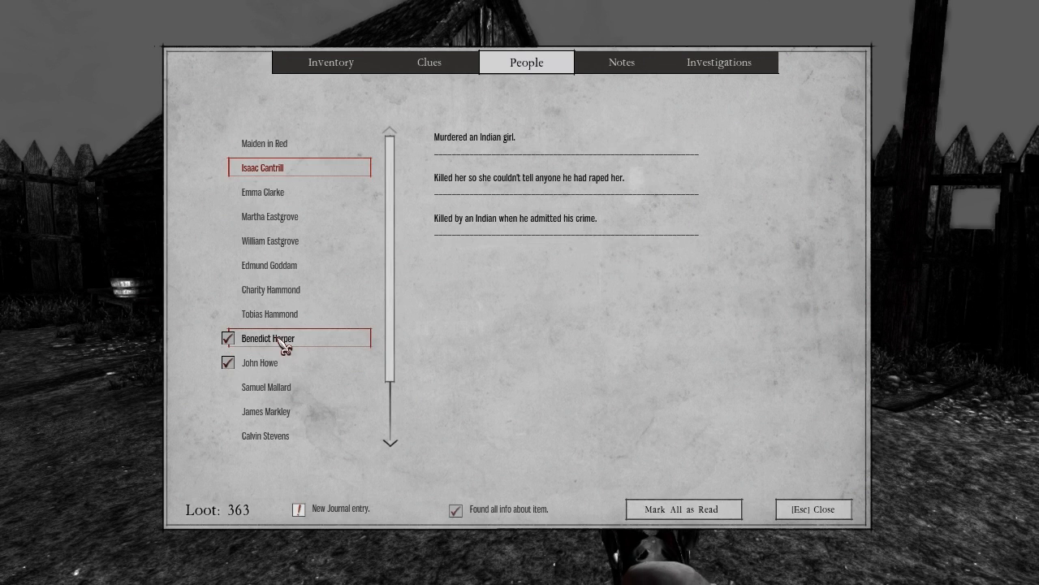
{"action": "left_click", "coordinate": [268, 338]}
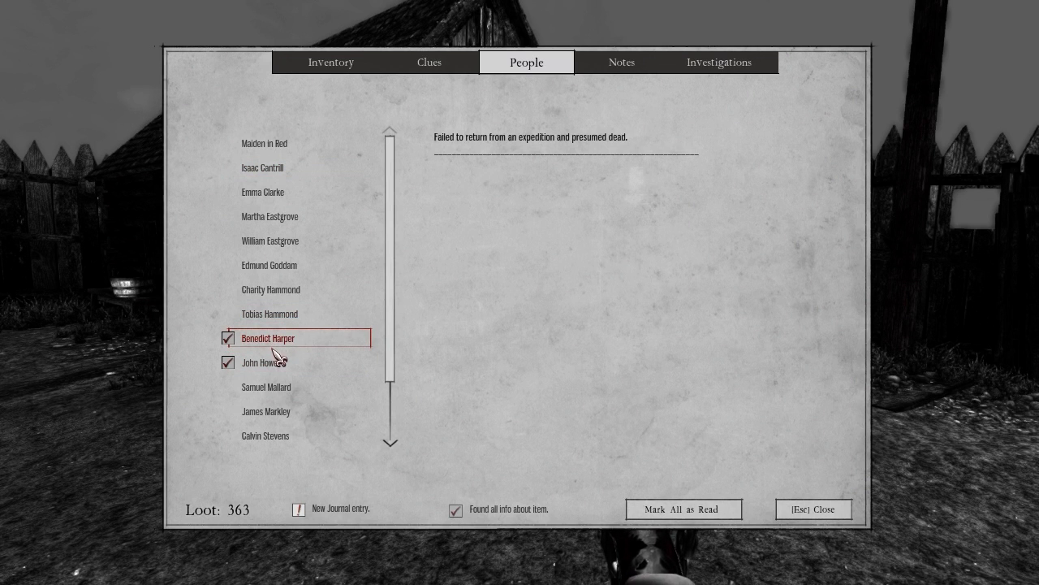
{"action": "left_click", "coordinate": [718, 62]}
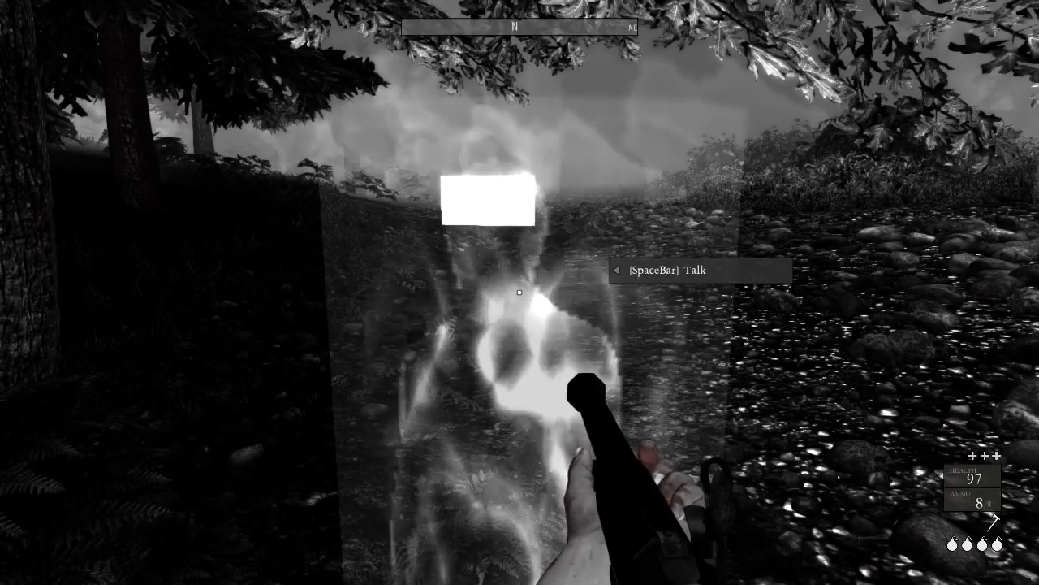
- Ask Richard Wilkinson's ghost 'What happened to you?' so its account enters the journal
{"action": "key", "text": "space"}
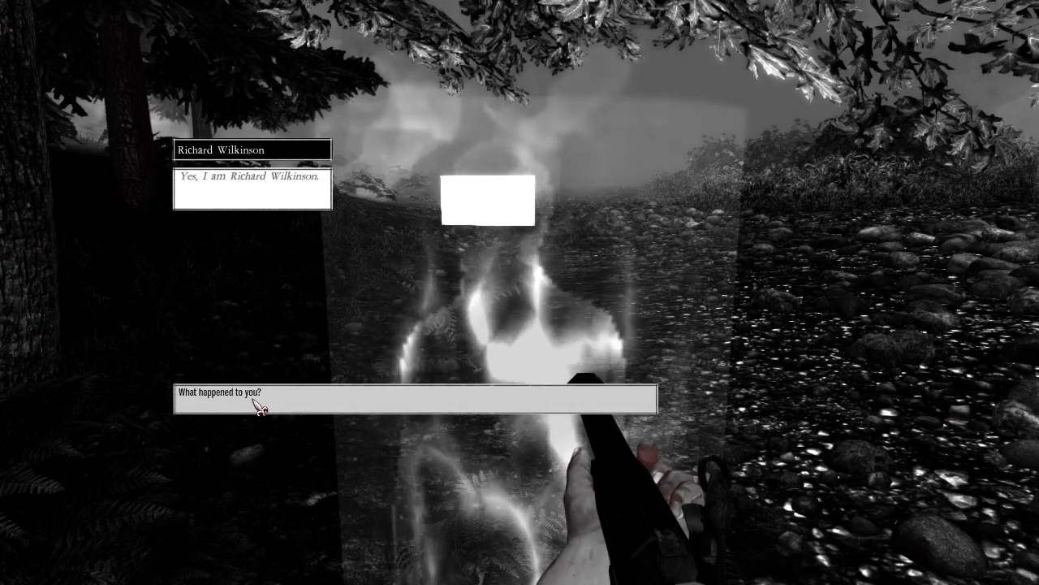
{"action": "left_click", "coordinate": [243, 397]}
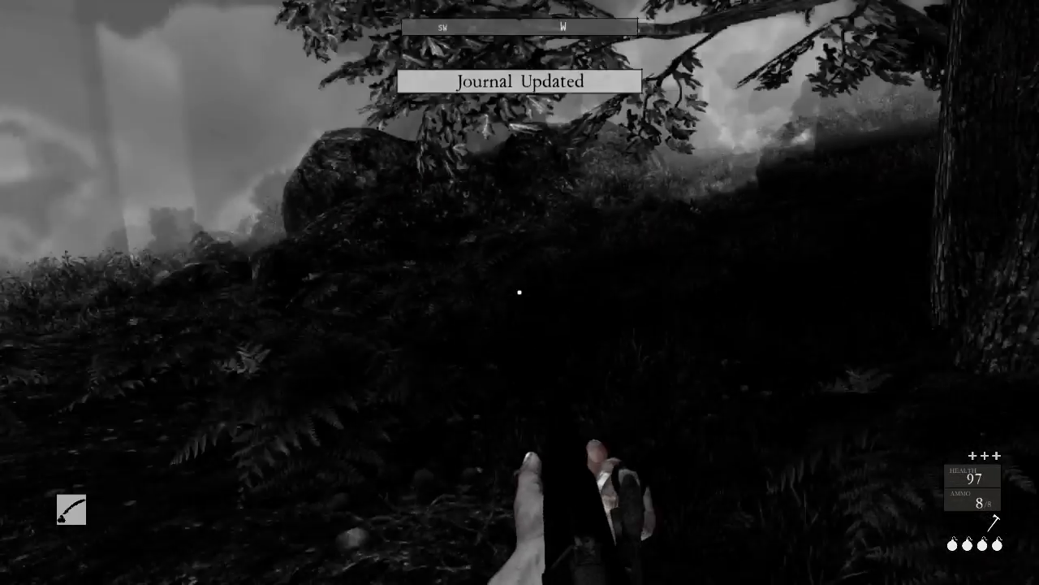
{"action": "key", "text": "m"}
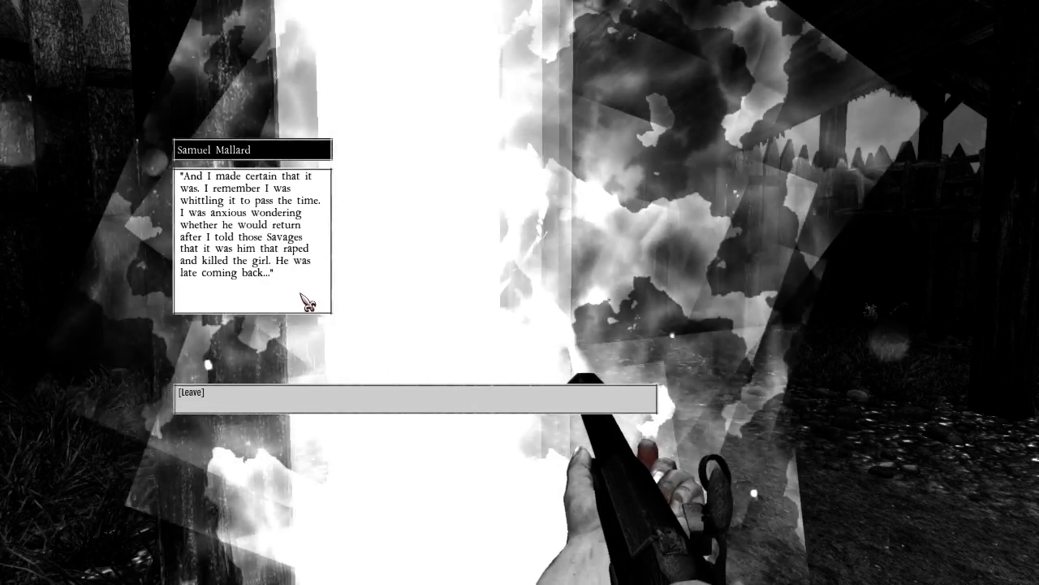
- Leave the conversation with Samuel Mallard after his final dialogue line
{"action": "left_click", "coordinate": [190, 392]}
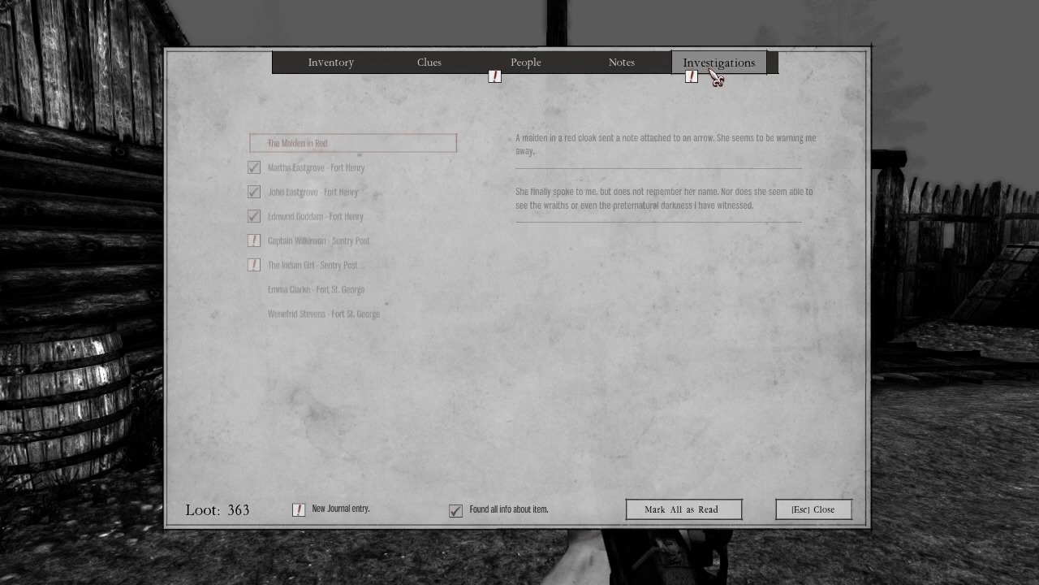
- Read the Captain Wilkinson investigation, Richard Wilkinson's People entry and the Notes, then close the journal
{"action": "left_click", "coordinate": [319, 240]}
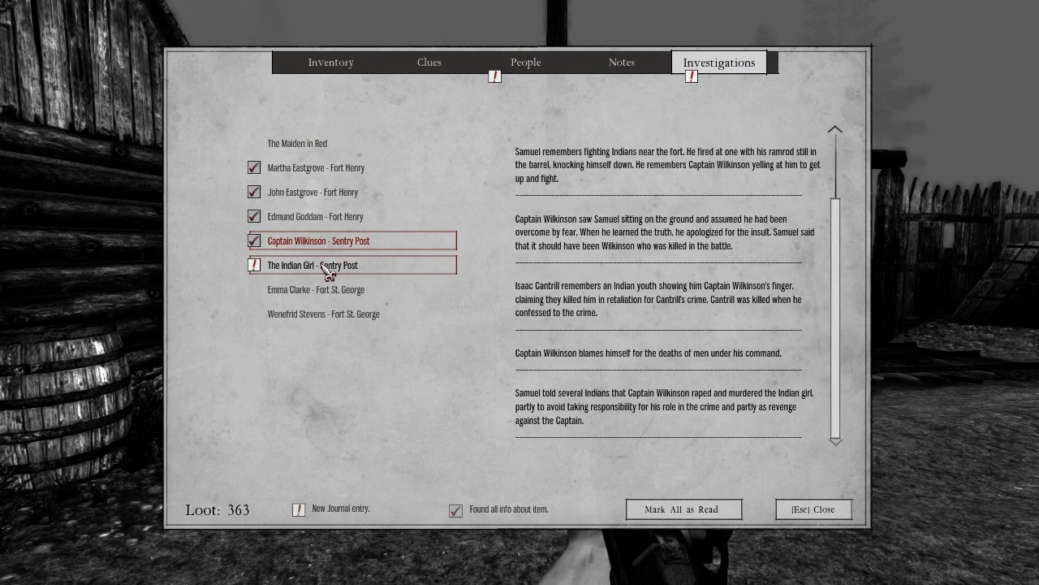
{"action": "left_click", "coordinate": [525, 62]}
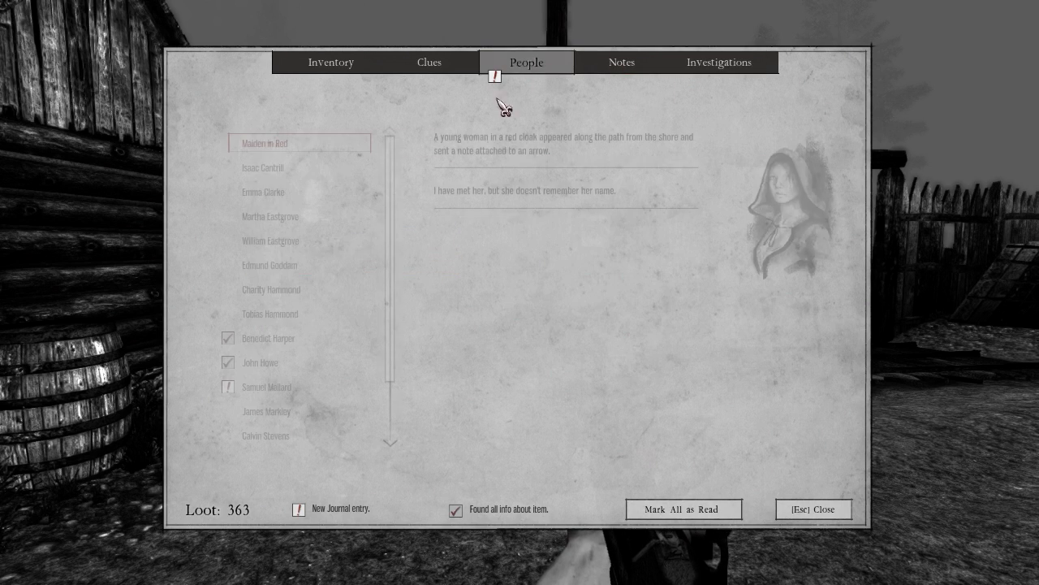
{"action": "left_click", "coordinate": [266, 386]}
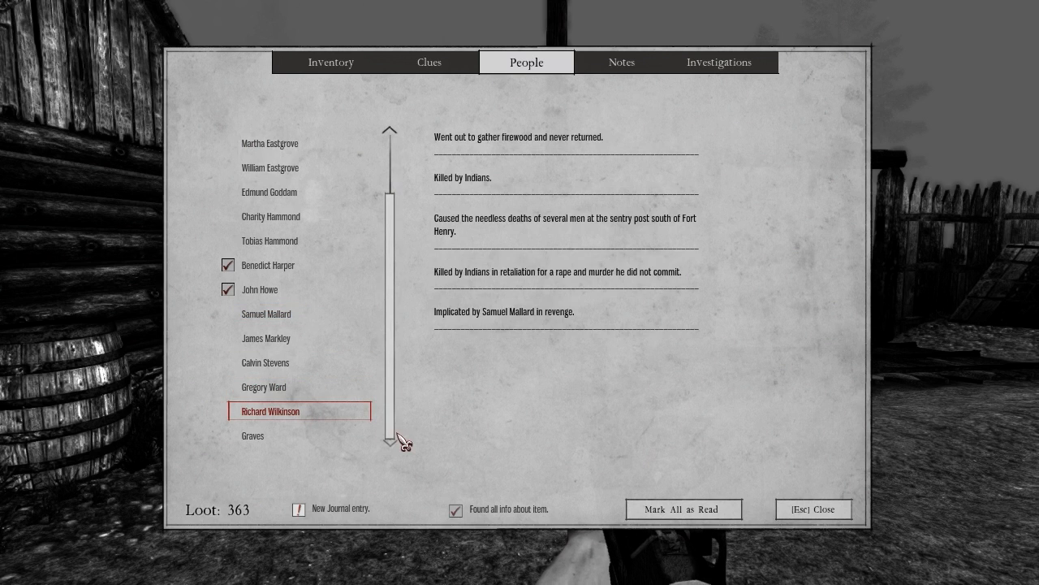
{"action": "left_click", "coordinate": [622, 62]}
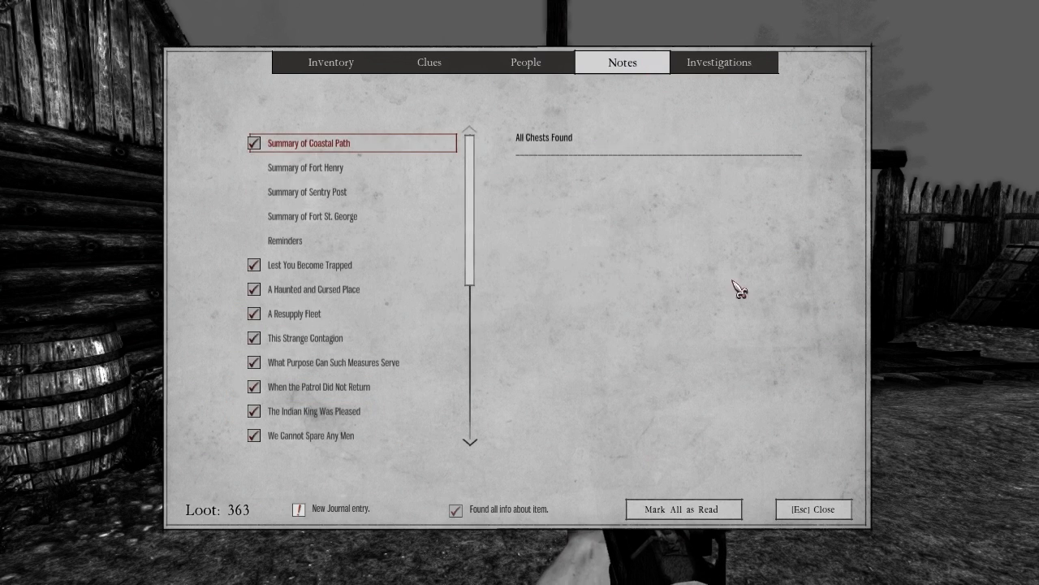
{"action": "key", "text": "Escape"}
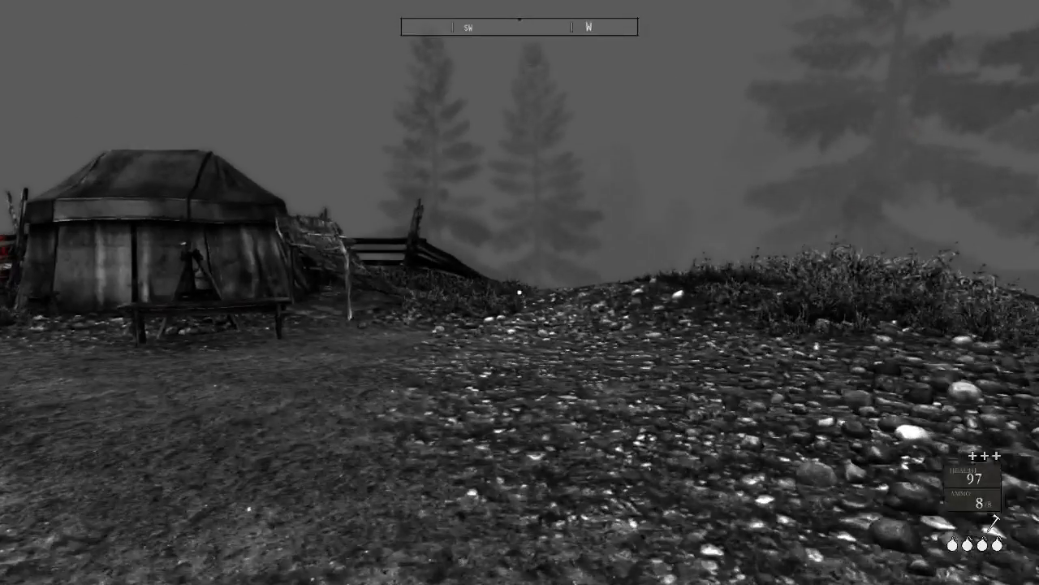
- Cross the foggy ground past the tent and bring up the Fort Saint George map
{"action": "key", "text": "m"}
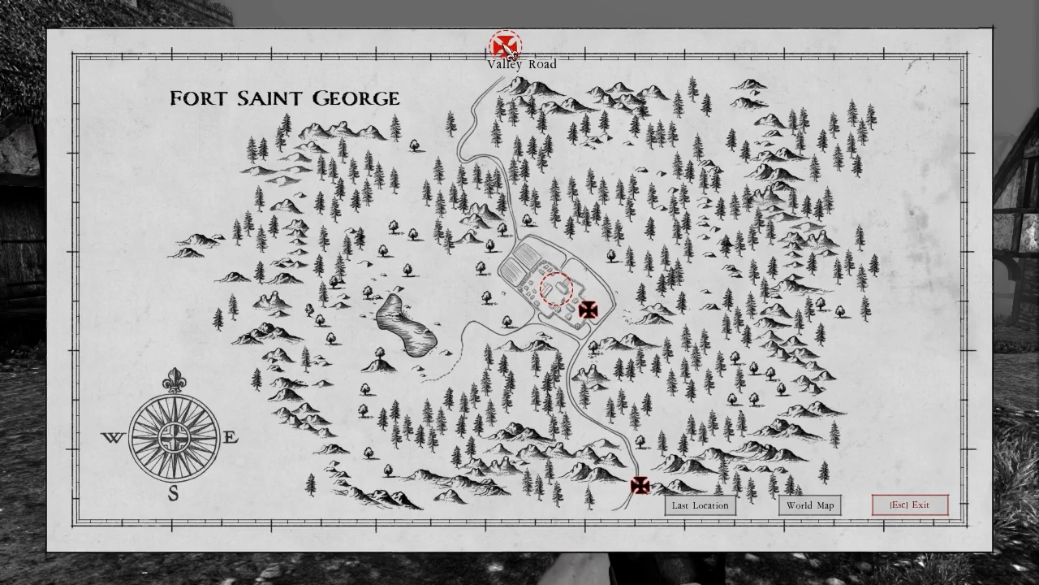
- Close the Fort Saint George map and face the skeleton in the fort
{"action": "key", "text": "Escape"}
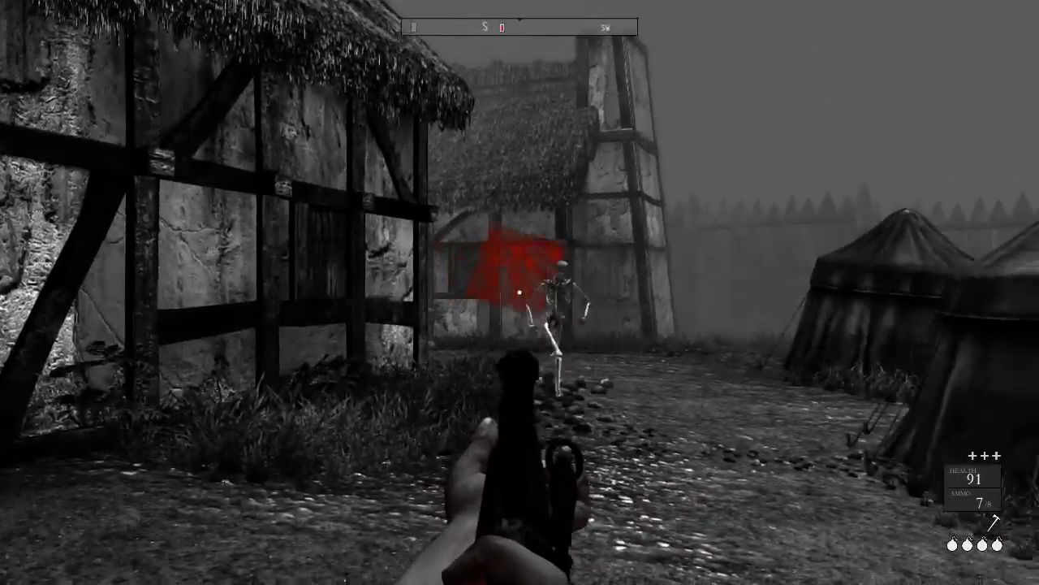
{"action": "left_click", "coordinate": [520, 293]}
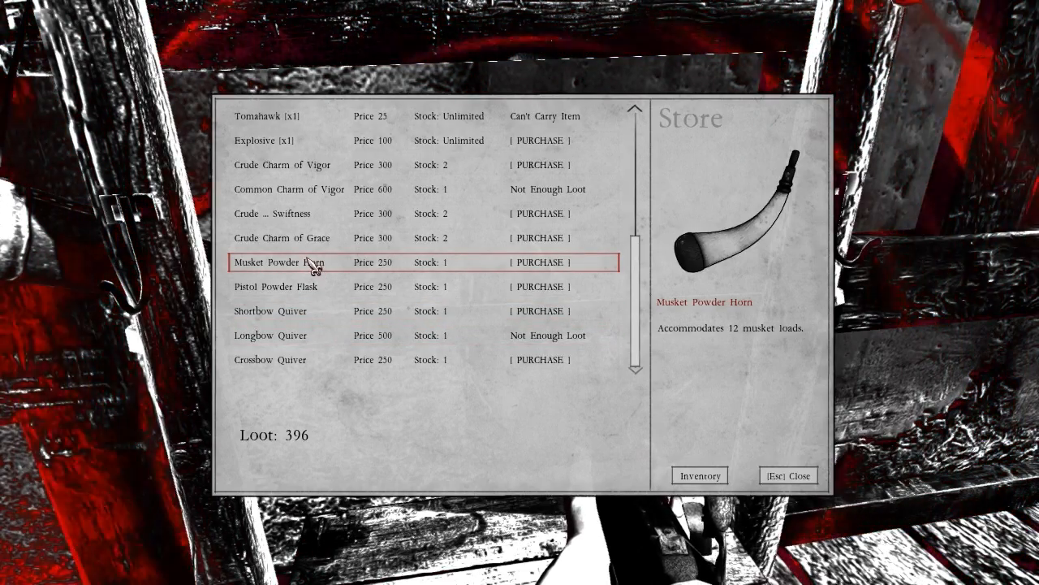
- Purchase the Musket Powder Horn, leaving 146 loot, and switch to the inventory
{"action": "left_click", "coordinate": [539, 262]}
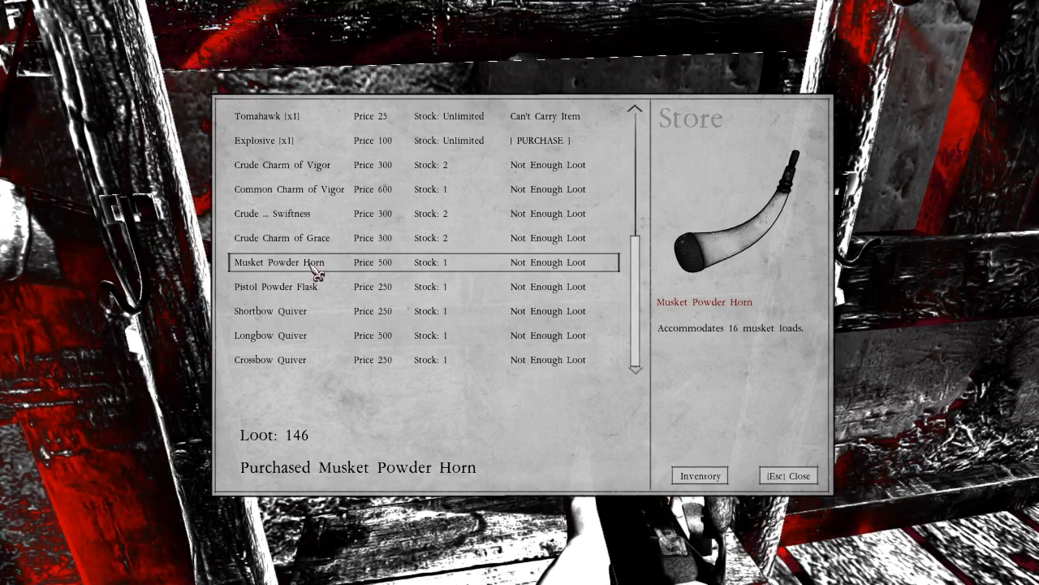
{"action": "mouse_move", "coordinate": [511, 278]}
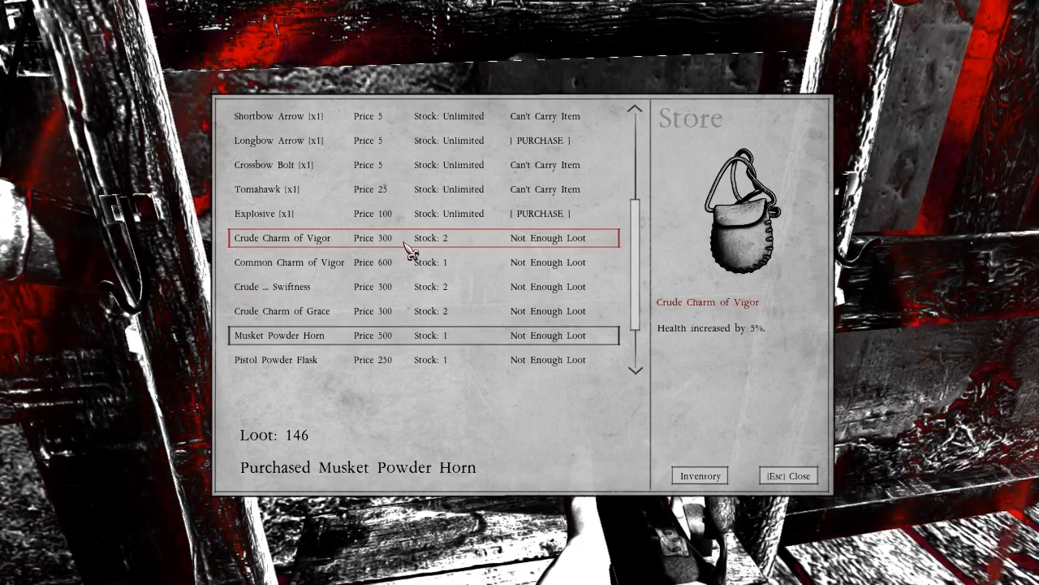
{"action": "mouse_move", "coordinate": [410, 252]}
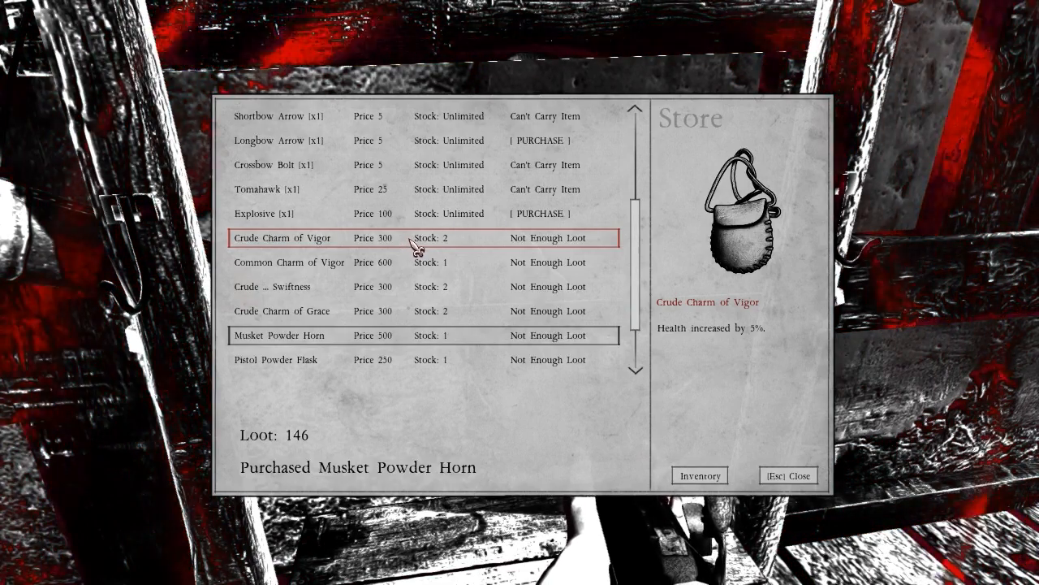
{"action": "left_click", "coordinate": [699, 475]}
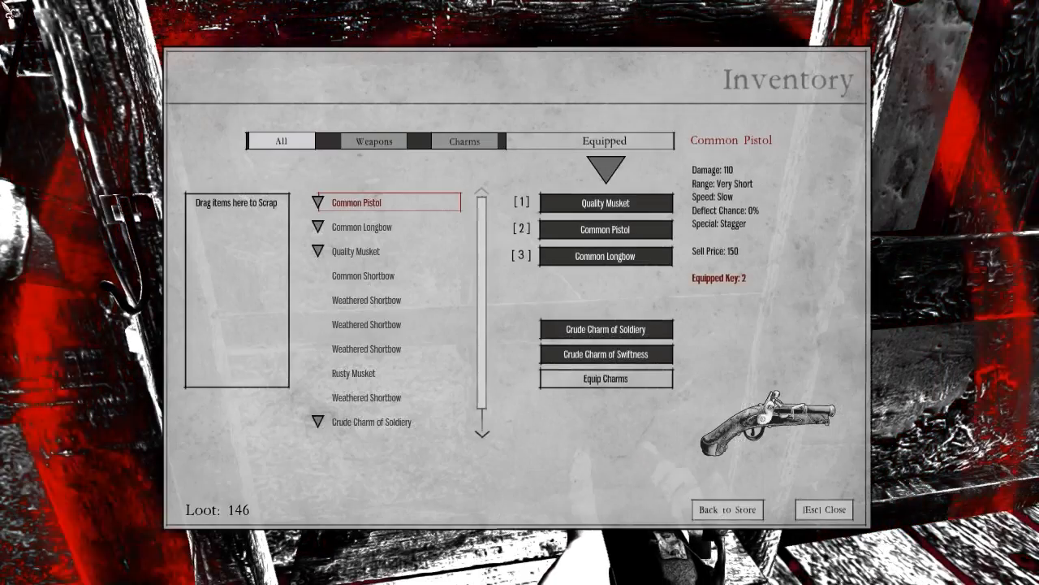
- Inspect the Crude Charm of Swiftness, then scrap the spare shortbows, raising loot to 561
{"action": "left_click", "coordinate": [463, 140]}
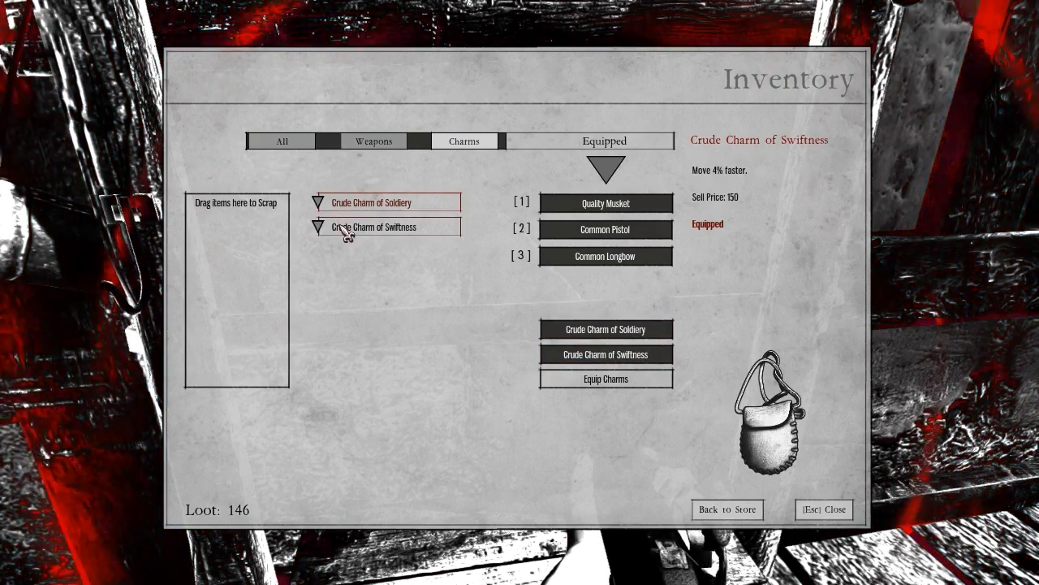
{"action": "left_click", "coordinate": [371, 202]}
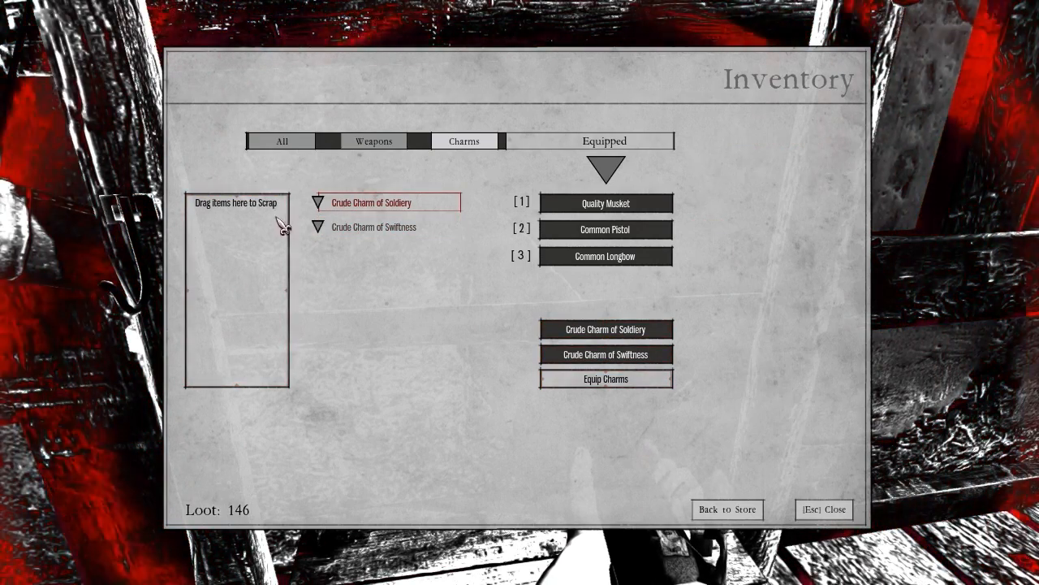
{"action": "left_click", "coordinate": [282, 141]}
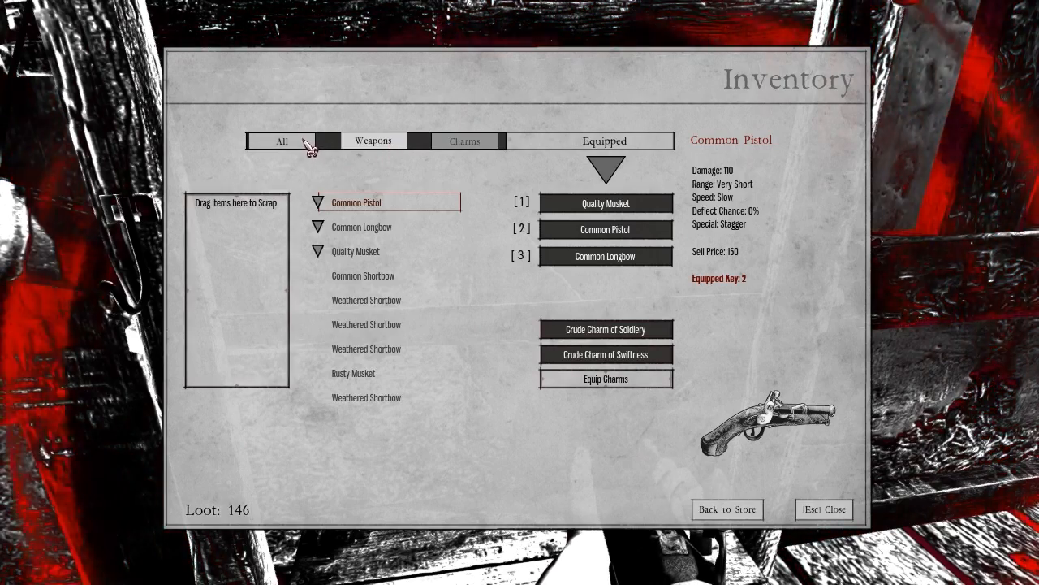
{"action": "left_click", "coordinate": [363, 275]}
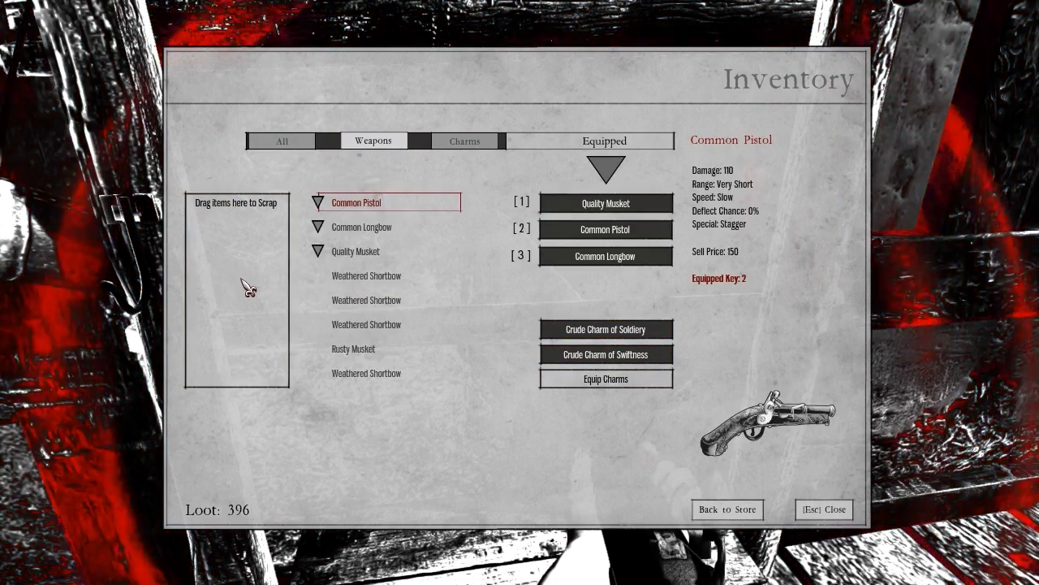
{"action": "mouse_move", "coordinate": [273, 509]}
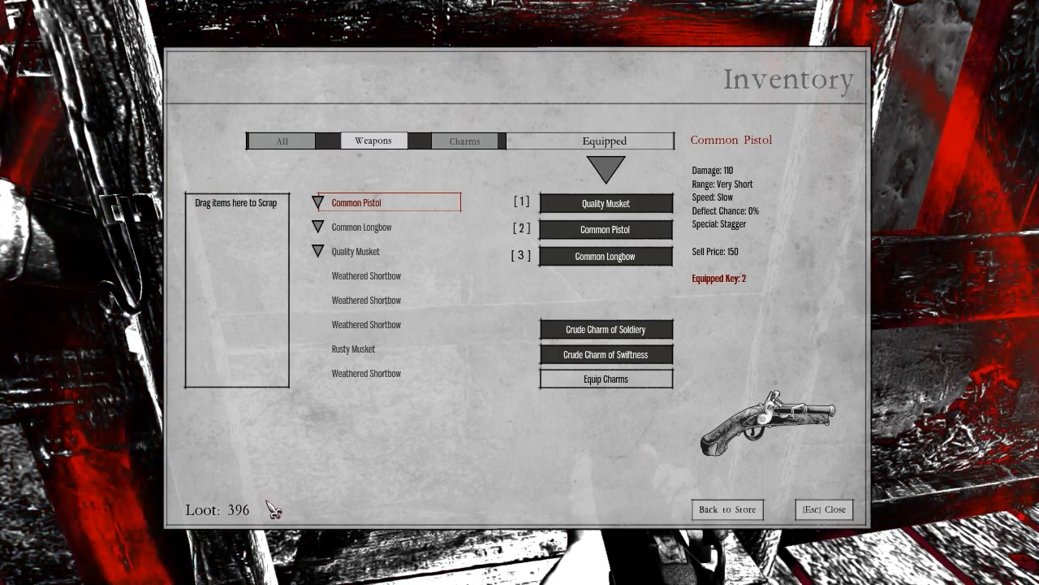
{"action": "left_click", "coordinate": [366, 275]}
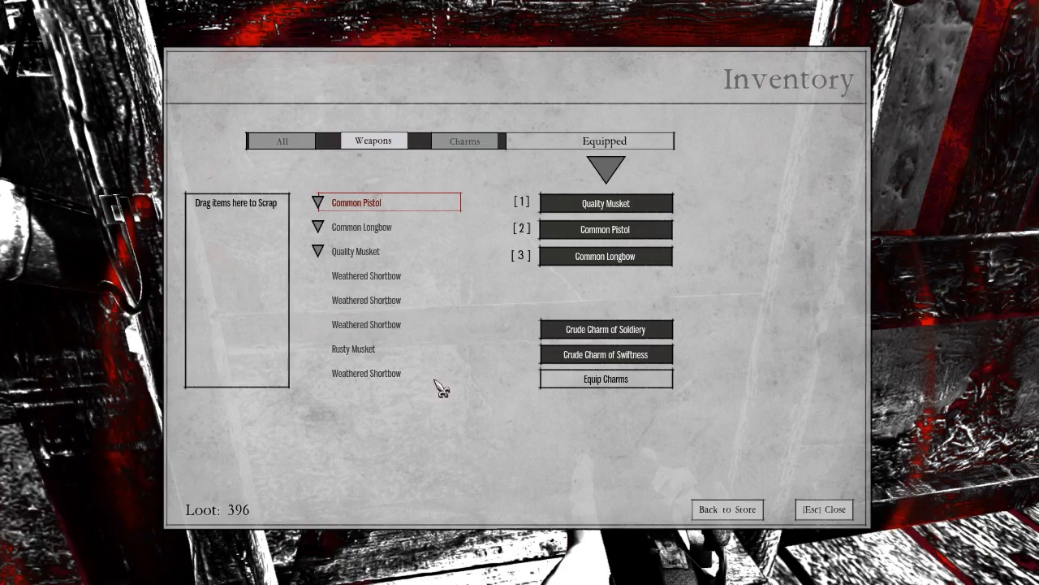
{"action": "mouse_move", "coordinate": [457, 476]}
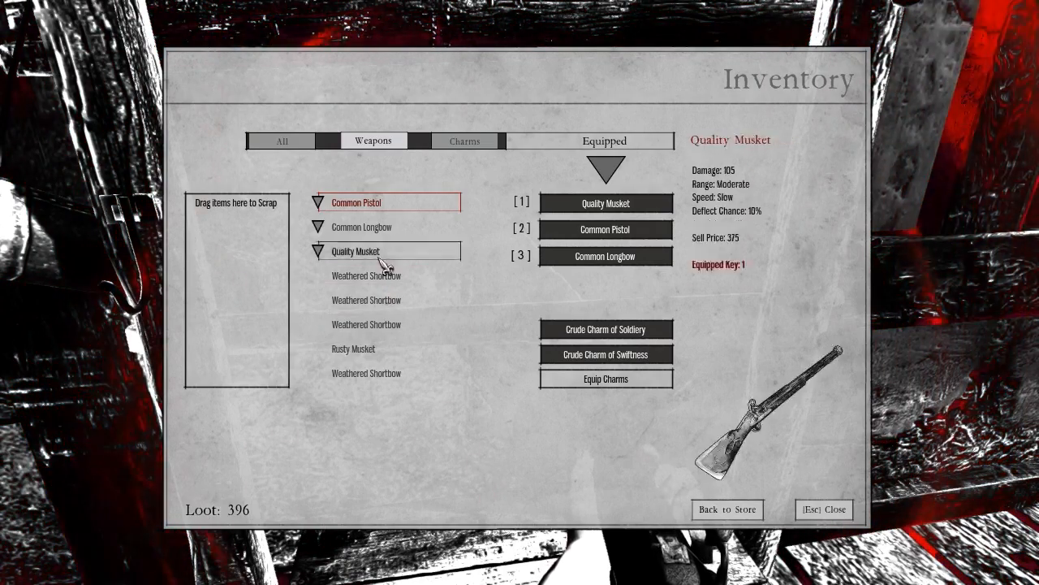
{"action": "left_click", "coordinate": [362, 227]}
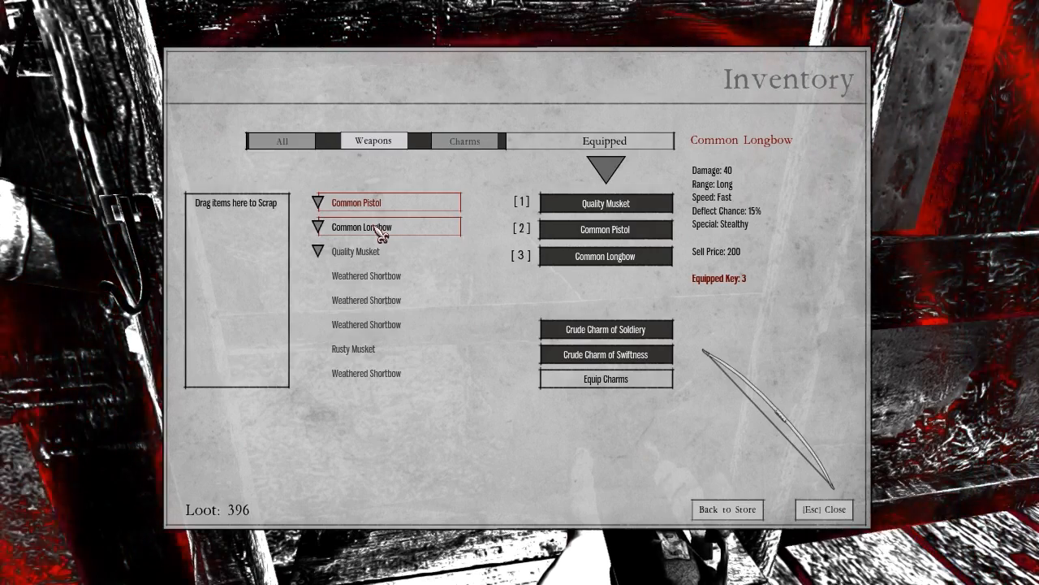
{"action": "mouse_move", "coordinate": [370, 235]}
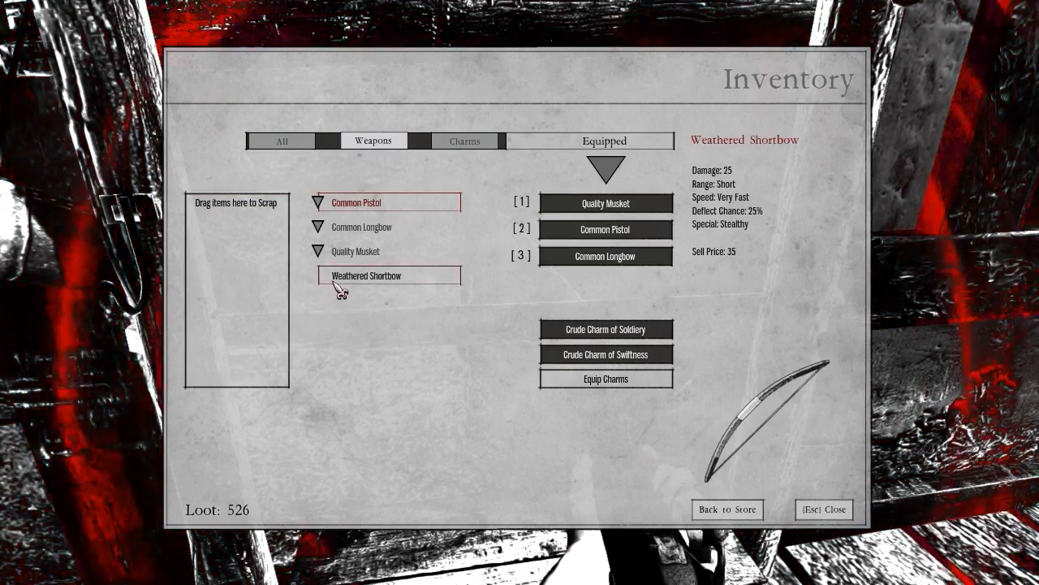
{"action": "left_click_drag", "start_coordinate": [388, 275], "coordinate": [289, 274]}
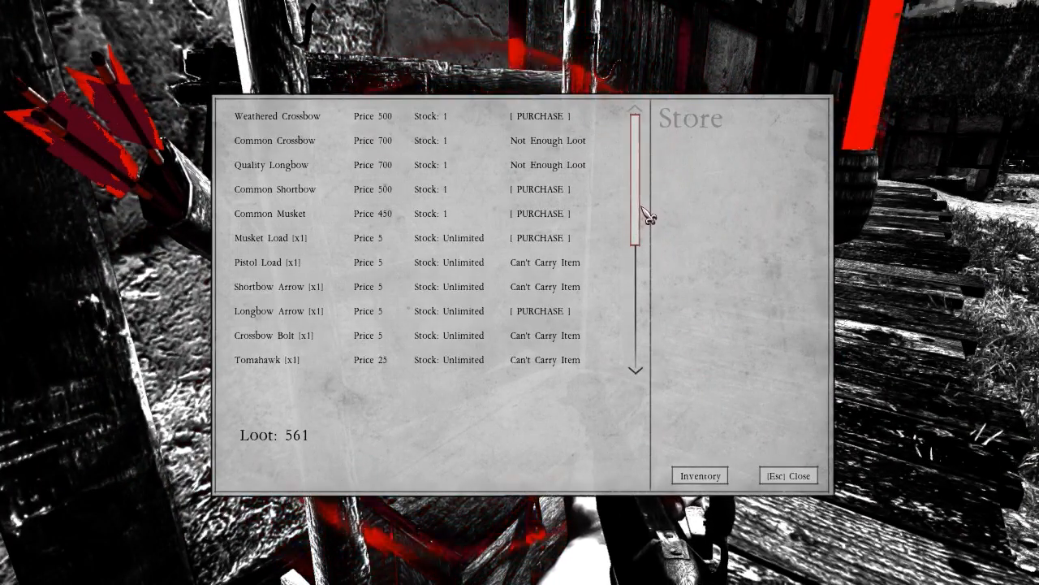
- View the Quality Longbow and Common Crossbow stats in the store, then reopen the inventory
{"action": "left_click", "coordinate": [270, 165]}
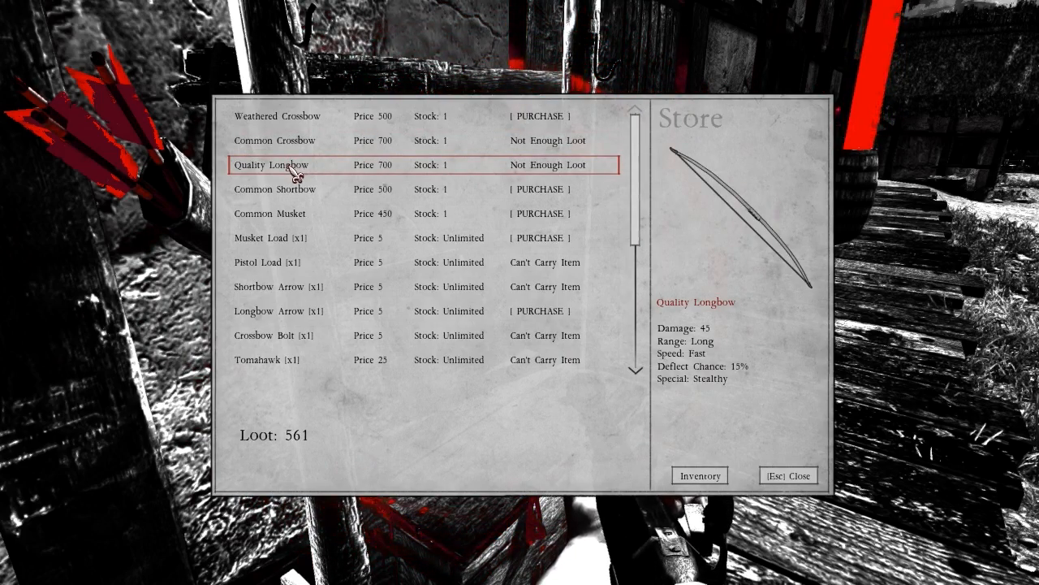
{"action": "mouse_move", "coordinate": [349, 174]}
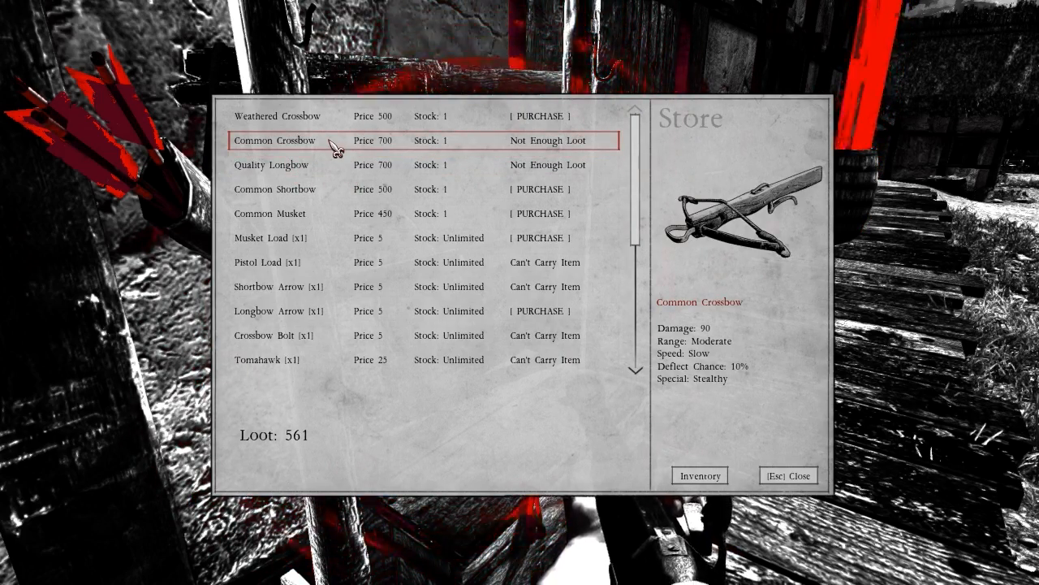
{"action": "mouse_move", "coordinate": [341, 166]}
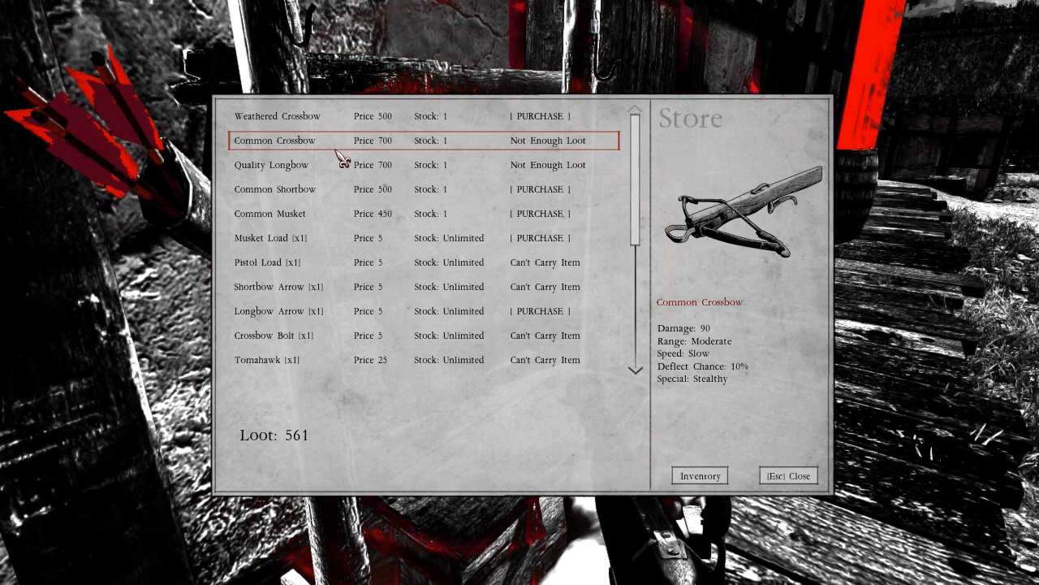
{"action": "left_click", "coordinate": [271, 165]}
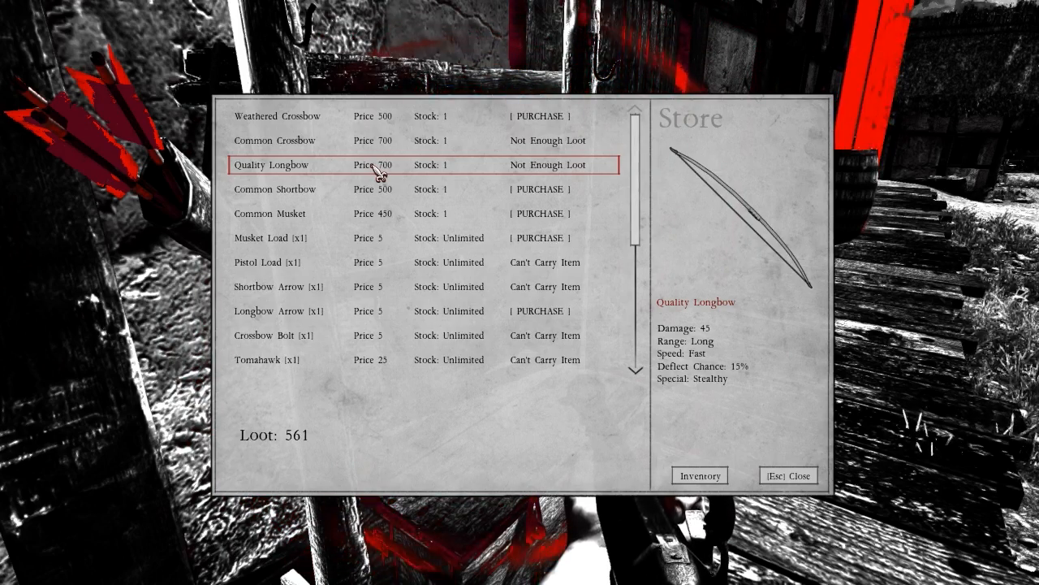
{"action": "left_click", "coordinate": [700, 475]}
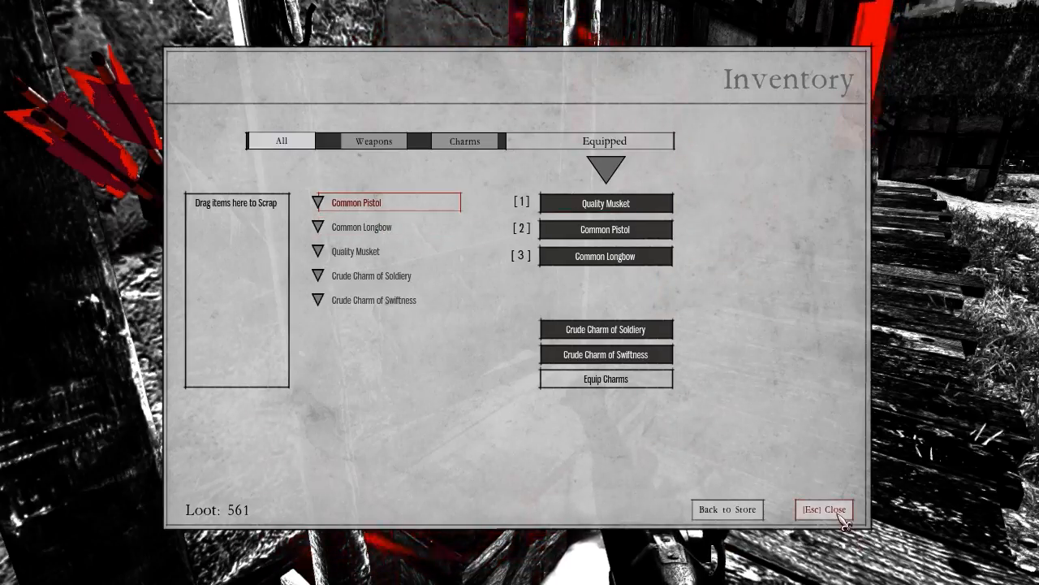
- Close the Inventory window and resume play beside the thatched bell house
{"action": "left_click", "coordinate": [823, 509]}
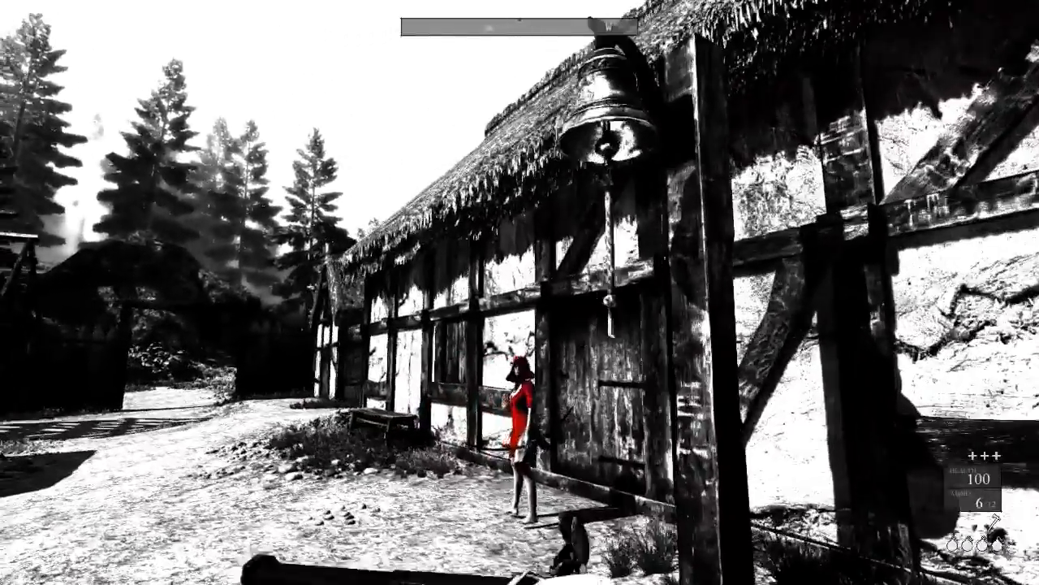
- Walk out of the village into the dark forest, reaching a glowing treasure chest
{"action": "key", "text": "m"}
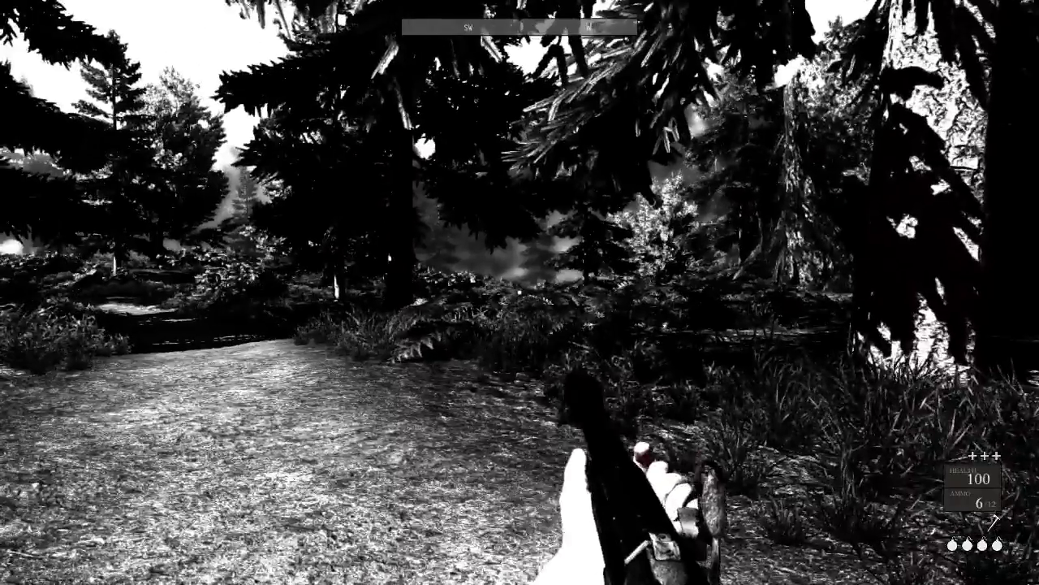
{"action": "key", "text": "m"}
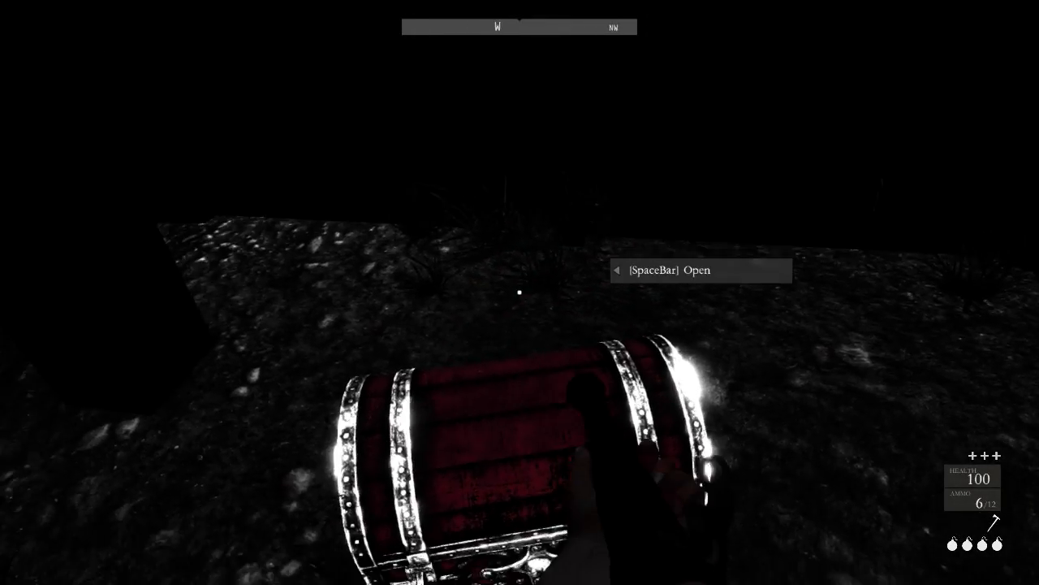
- Open the chest, finding it empty, with journal notes showing all Coastal Path chests found
{"action": "key", "text": "space"}
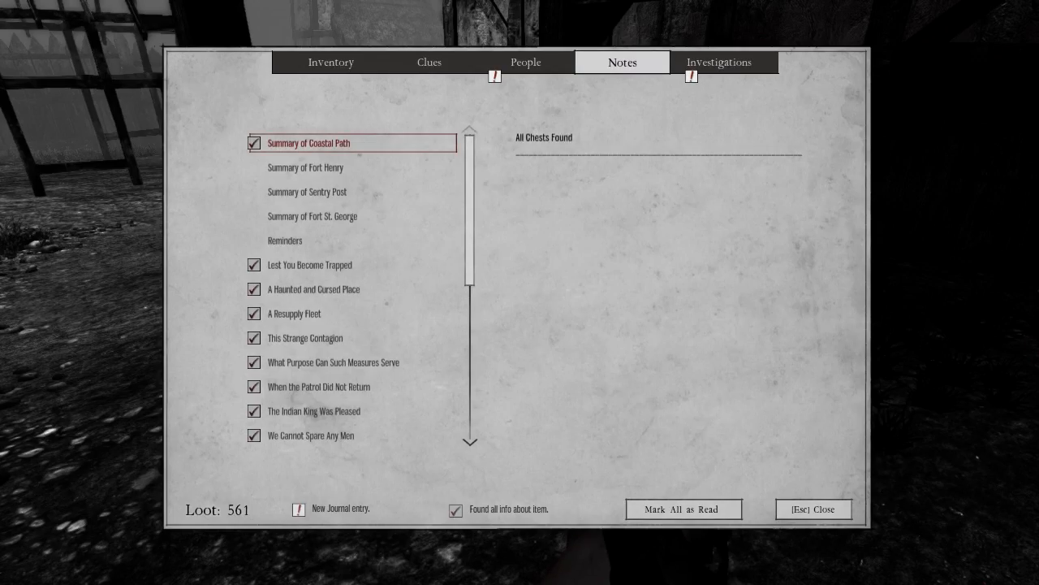
- Read Emma Clarke's Fort St. George investigation findings, then close the journal
{"action": "left_click", "coordinate": [718, 63]}
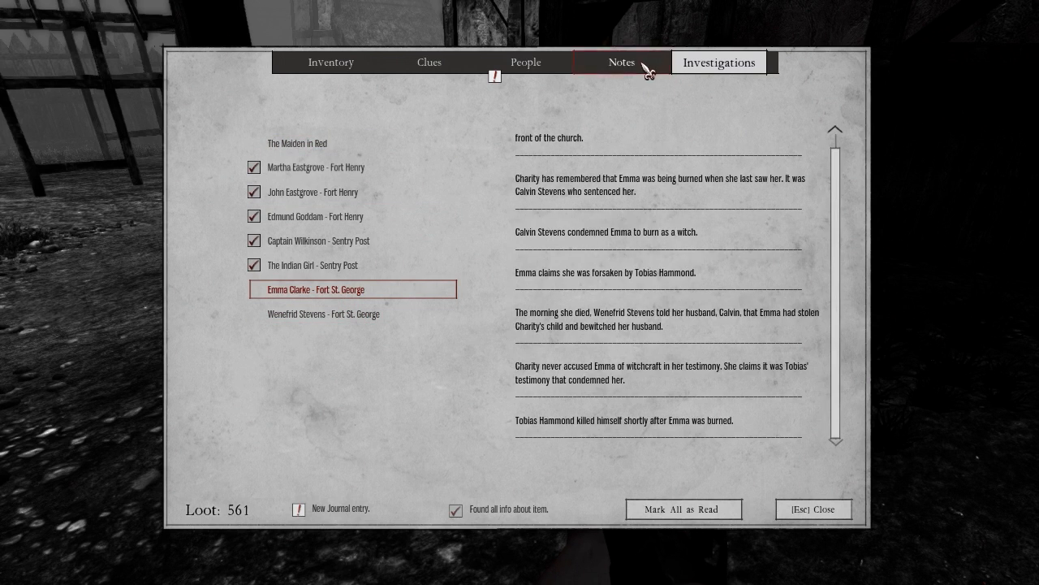
{"action": "left_click", "coordinate": [525, 62]}
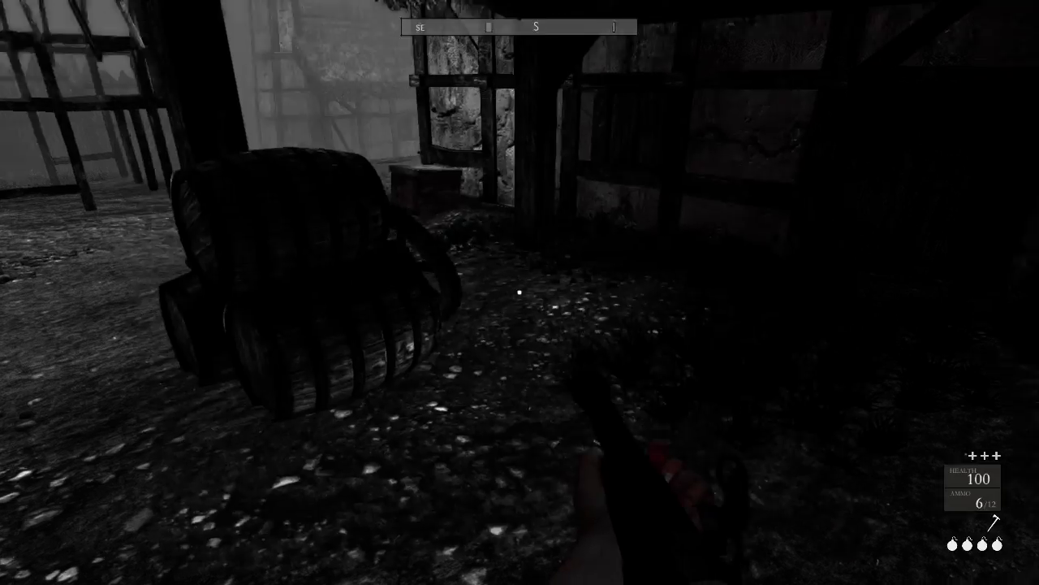
{"action": "mouse_move", "coordinate": [520, 293]}
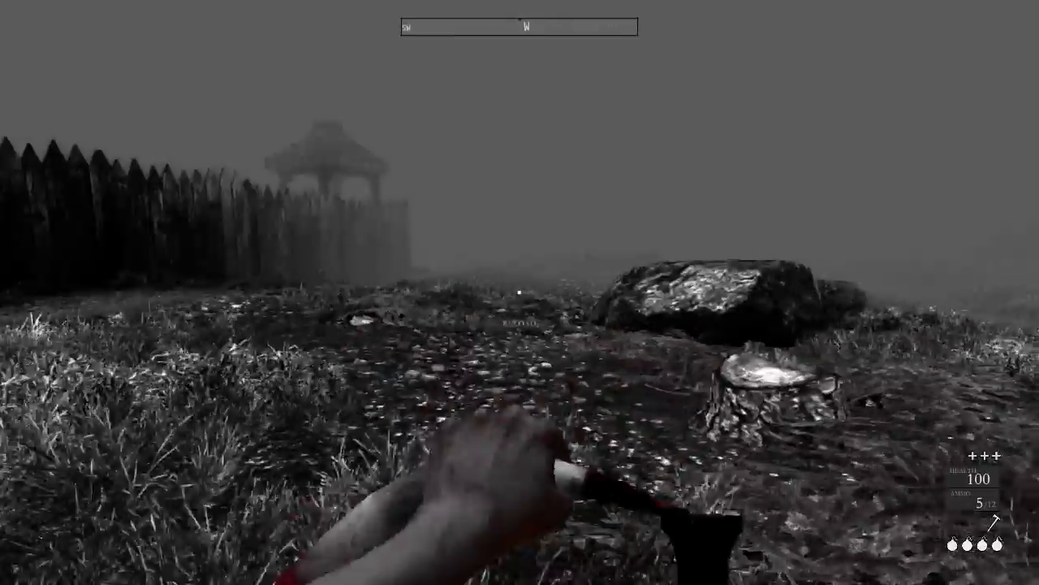
{"action": "mouse_move", "coordinate": [520, 292]}
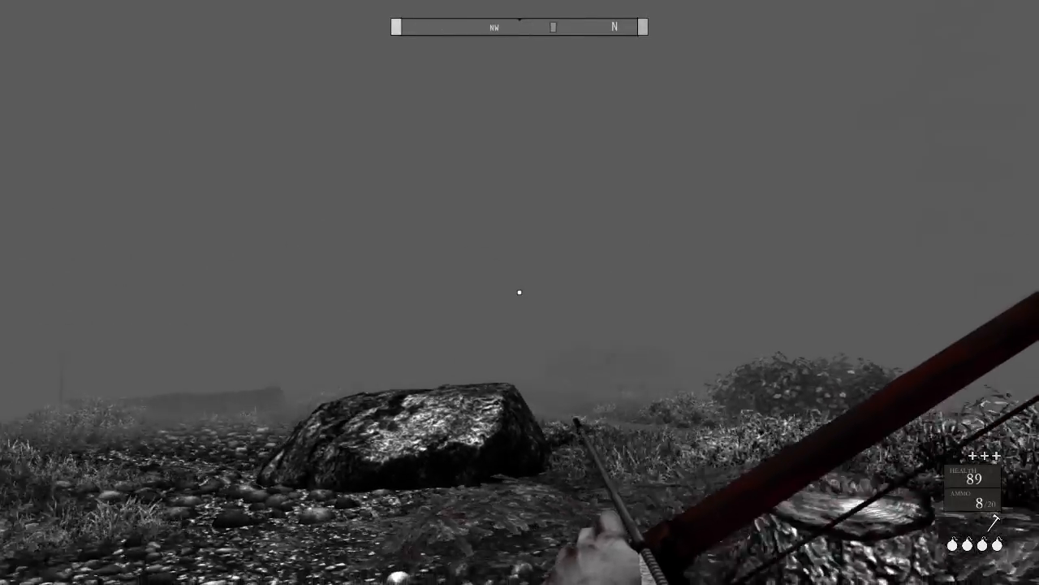
- Open the map showing a circled spot just north of Fort Saint George
{"action": "key", "text": "m"}
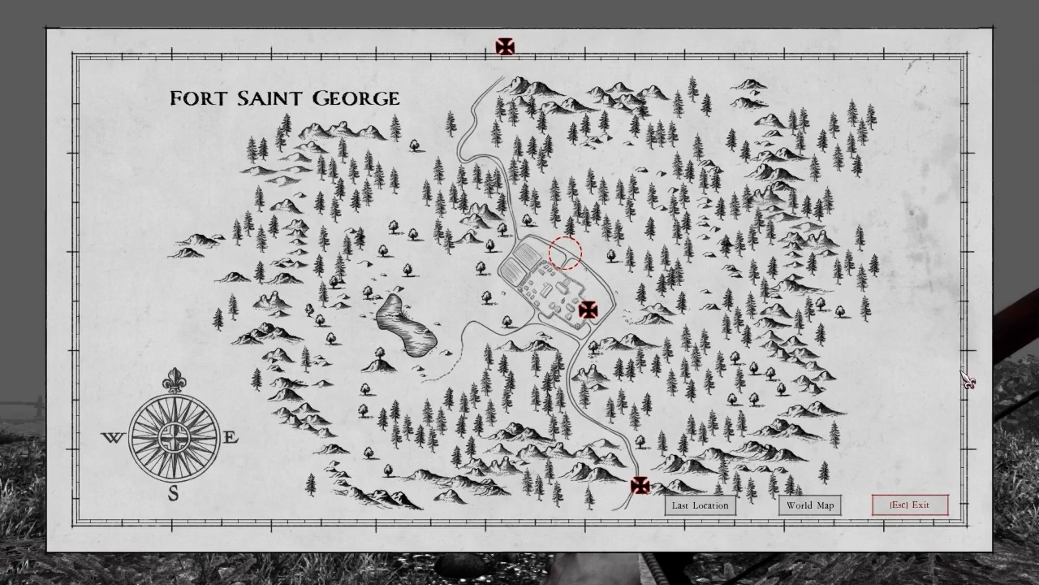
{"action": "mouse_move", "coordinate": [564, 158]}
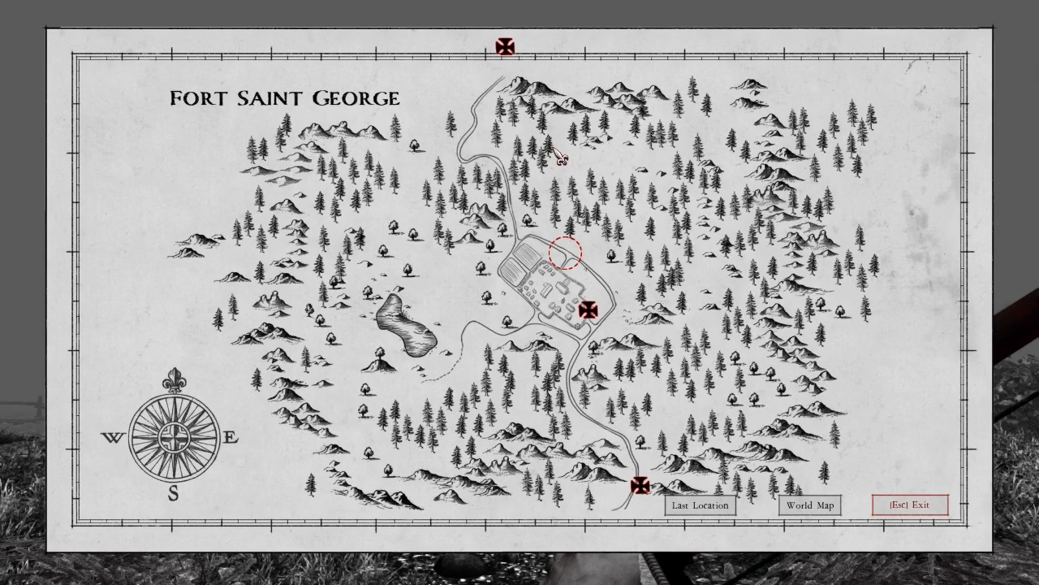
{"action": "mouse_move", "coordinate": [518, 90]}
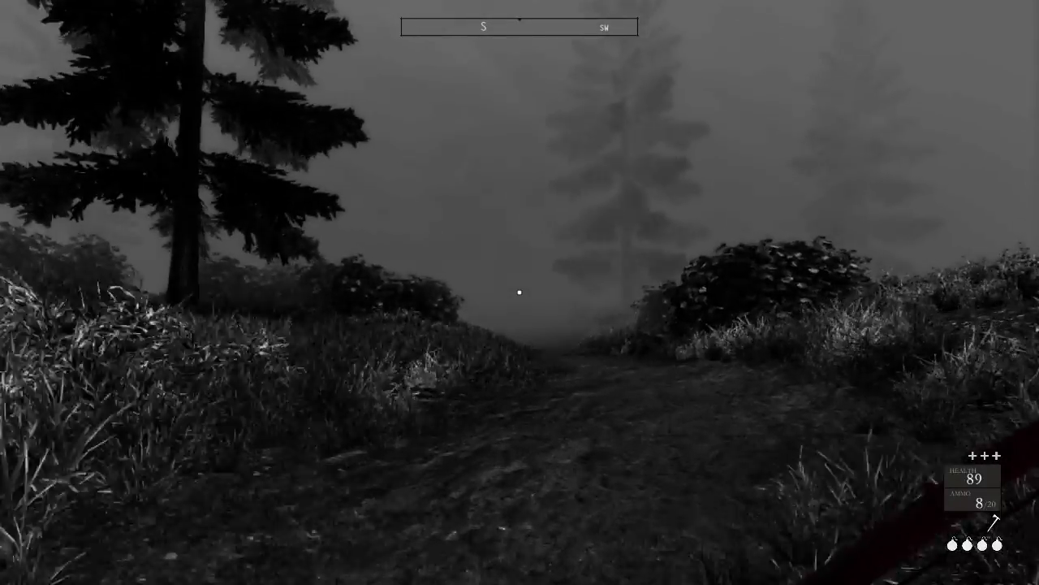
- Walk south along the foggy woodland path
{"action": "key", "text": "w"}
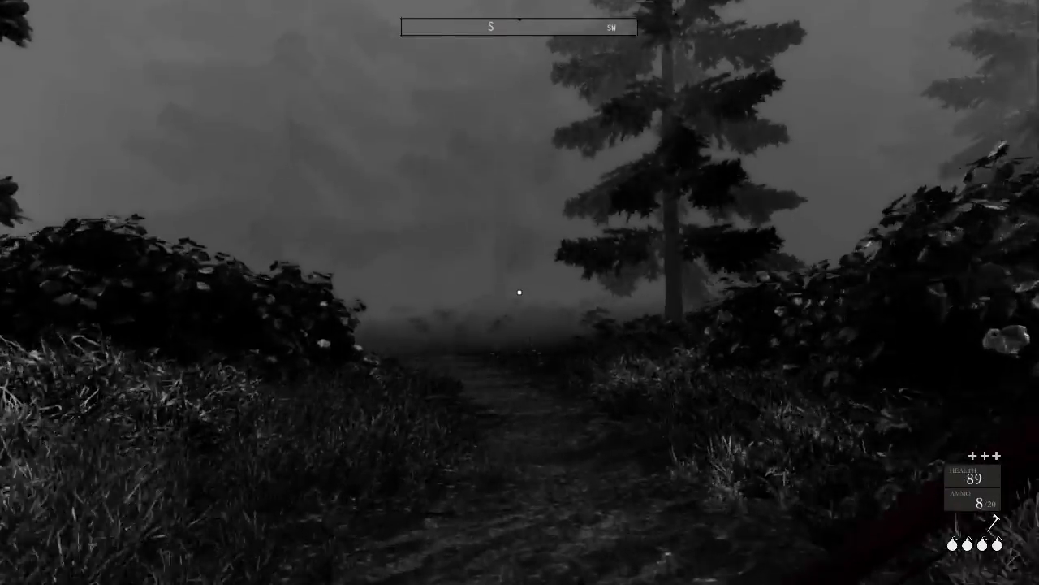